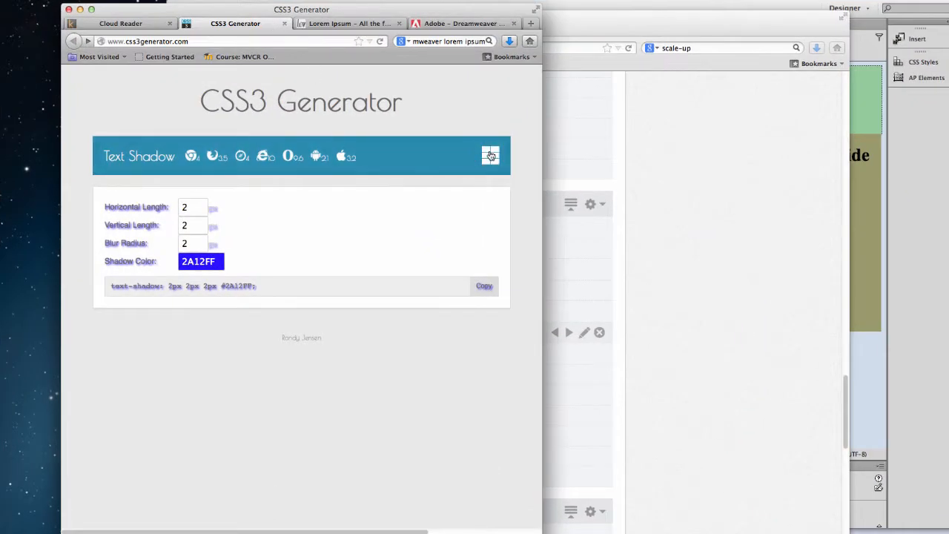
# Leave the Text Shadow generator for the feature list and view the Lorem Ipsum page.
pyautogui.click(489, 155)
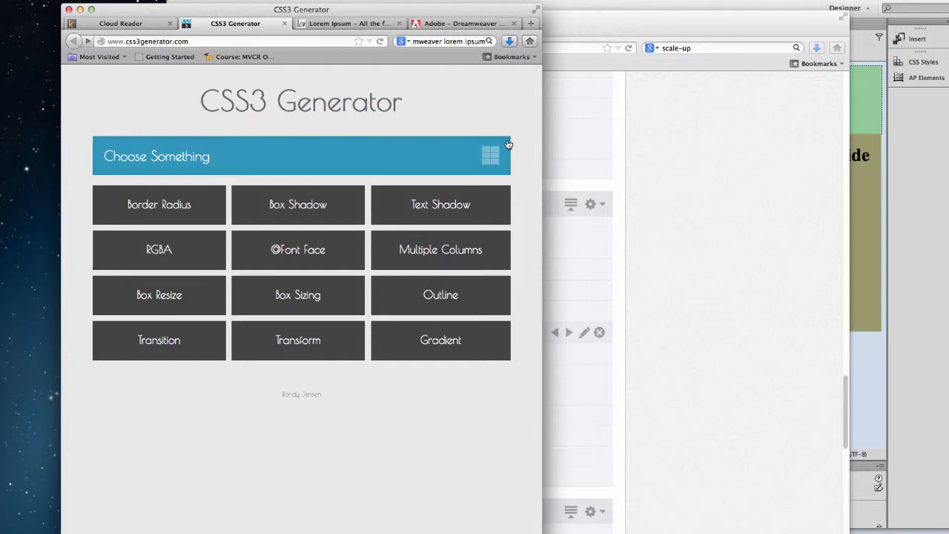
pyautogui.click(348, 23)
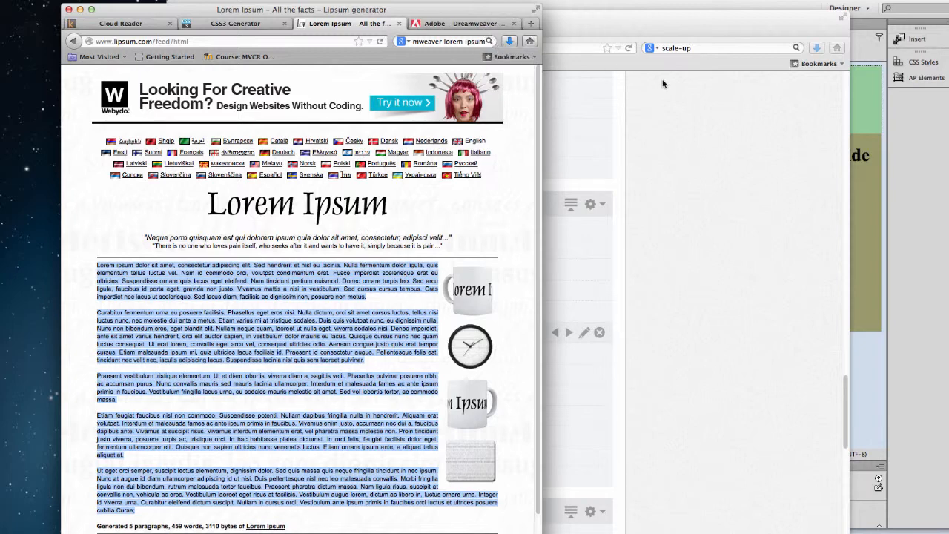
pyautogui.moveTo(872, 194)
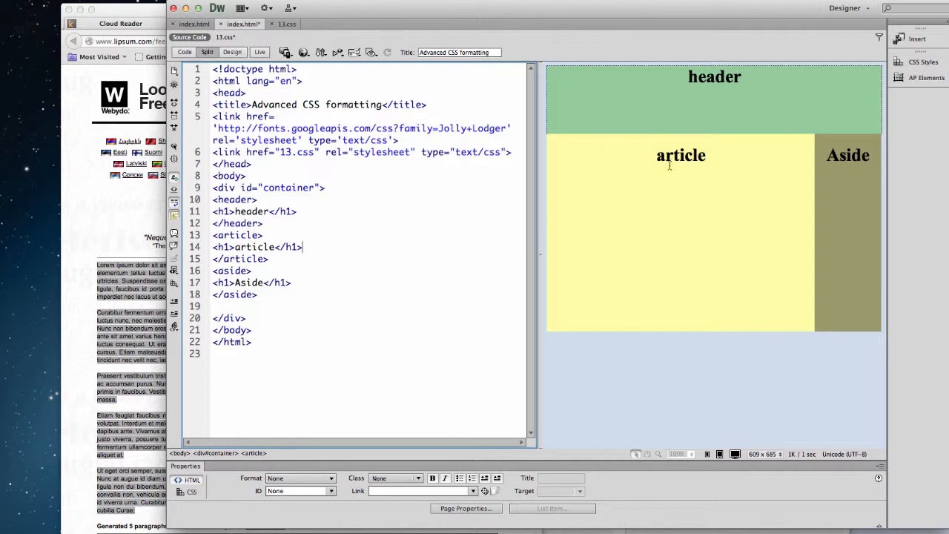
pyautogui.moveTo(451, 149)
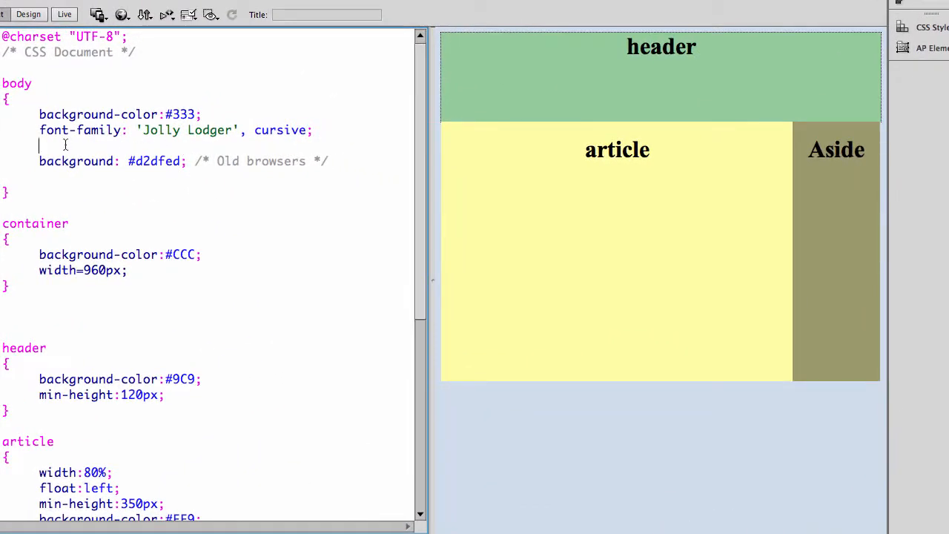
# Delete the blank line in the body rule of 13.css and scroll through the rules.
pyautogui.press('Backspace')
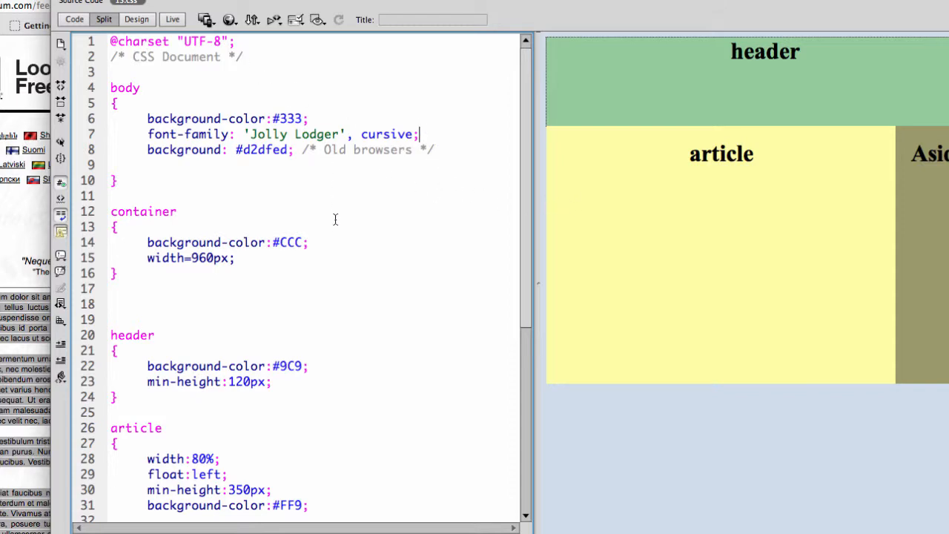
pyautogui.scroll(-3)
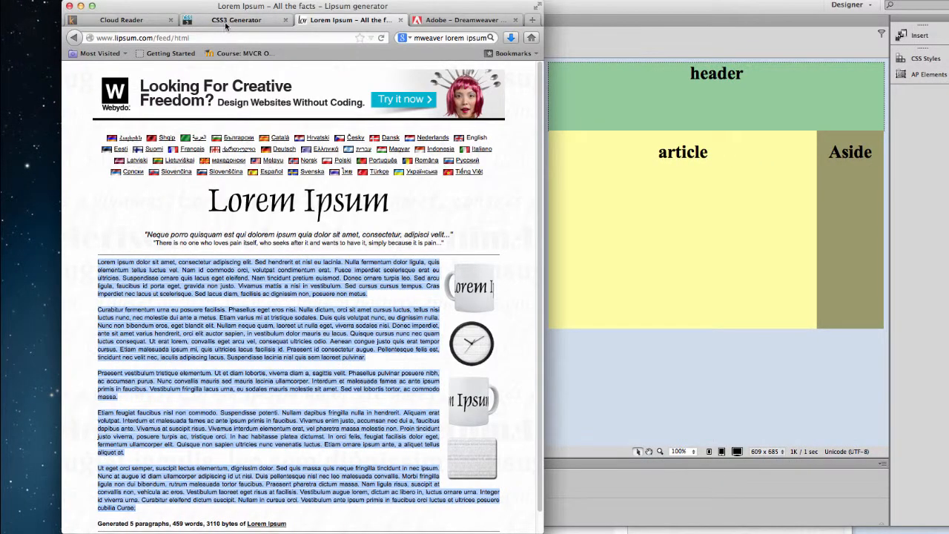
# Return to the 13.css stylesheet in Dreamweaver for editing.
pyautogui.click(121, 19)
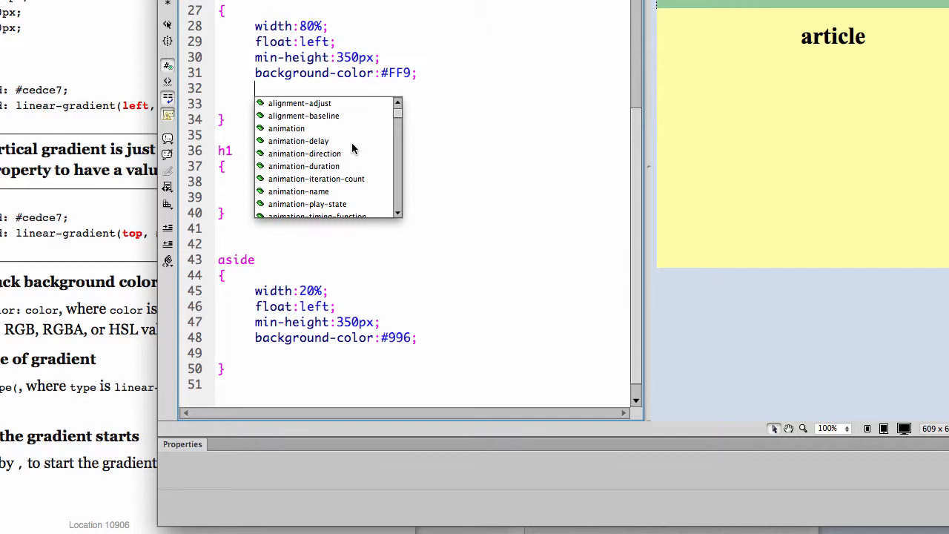
pyautogui.moveTo(370, 147)
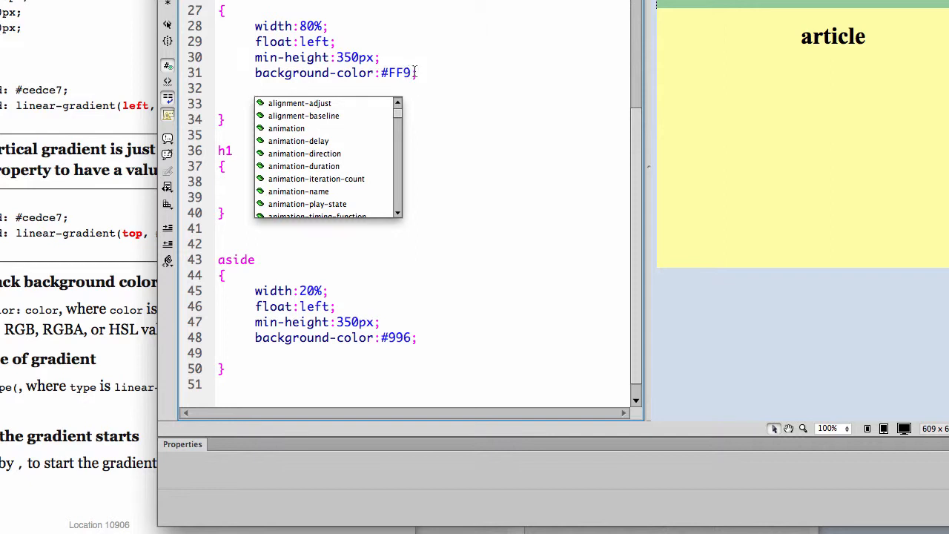
pyautogui.moveTo(365, 71)
pyautogui.write('background:')
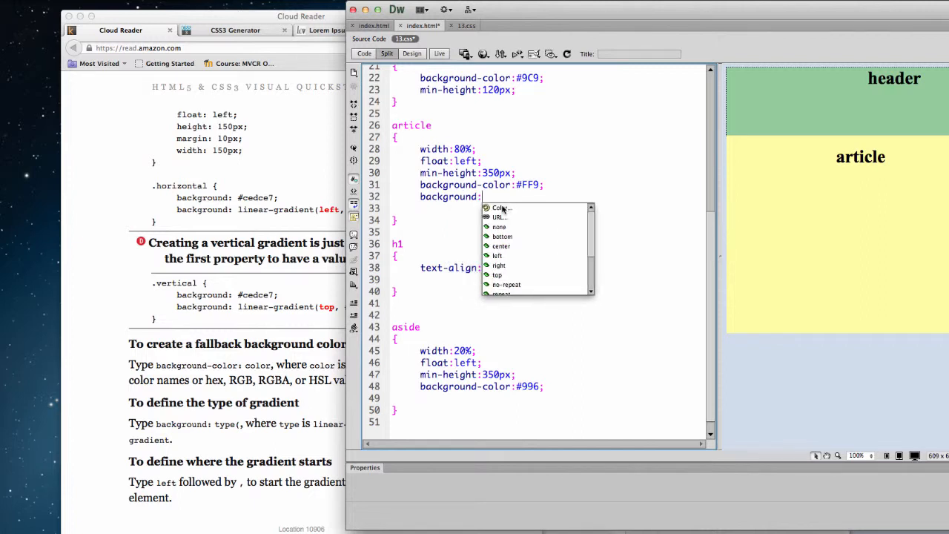
# Complete the article rule with background: linear-gradient(top, #0F3, #039);.
pyautogui.click(501, 207)
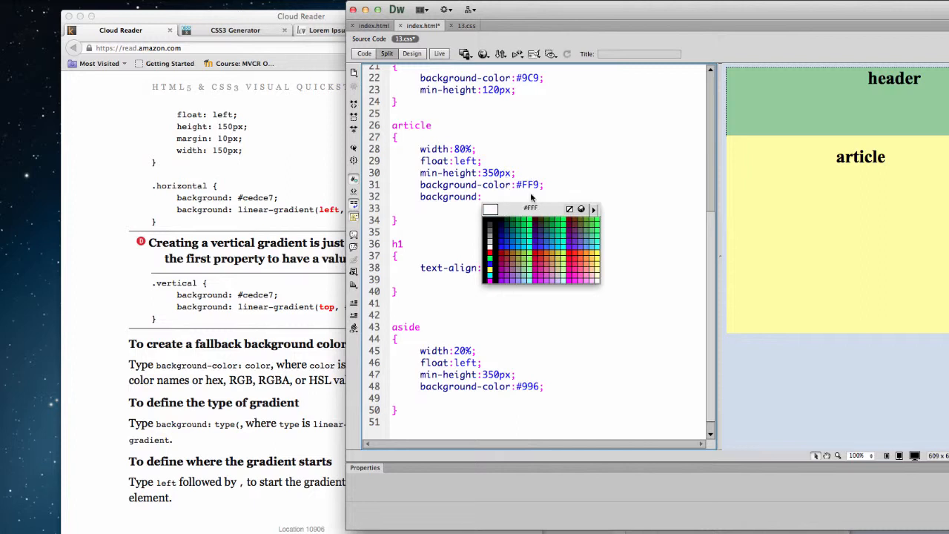
pyautogui.click(523, 218)
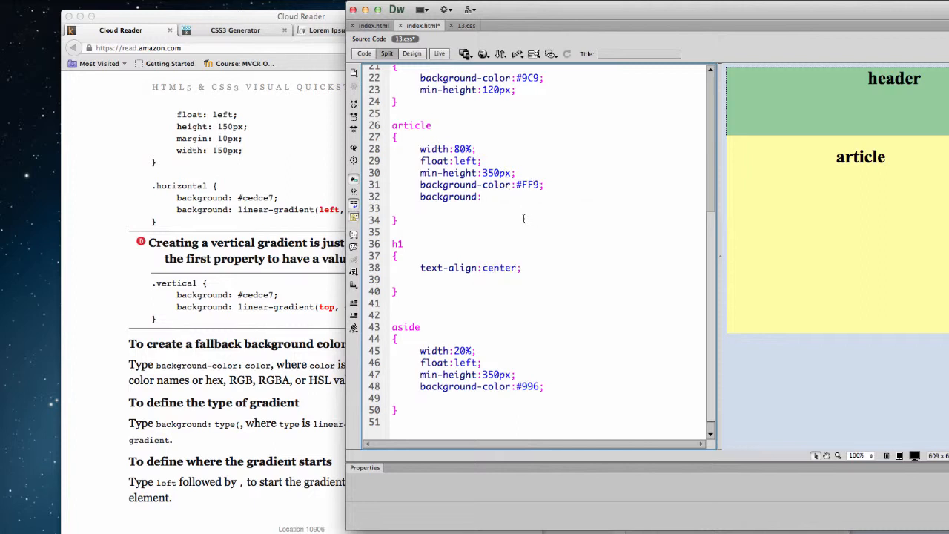
pyautogui.write('linear-')
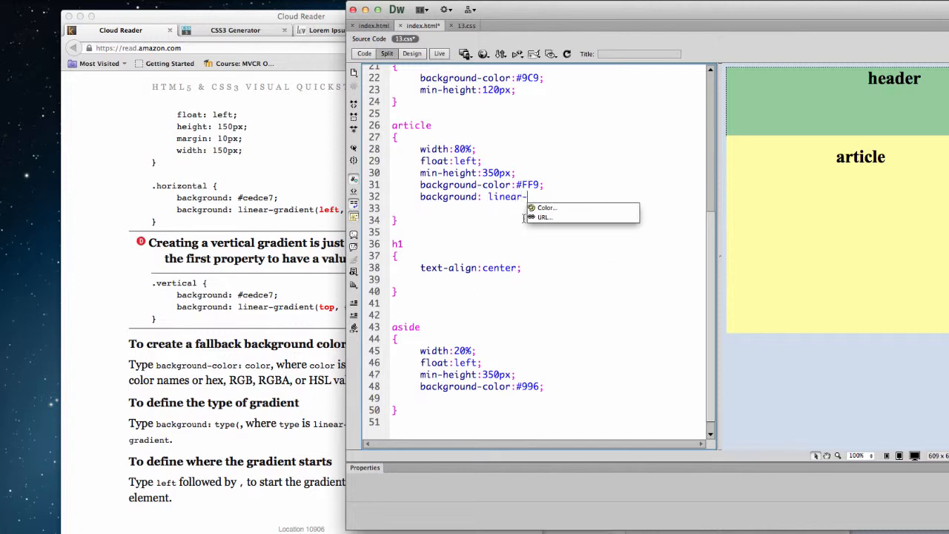
pyautogui.write('gradient(')
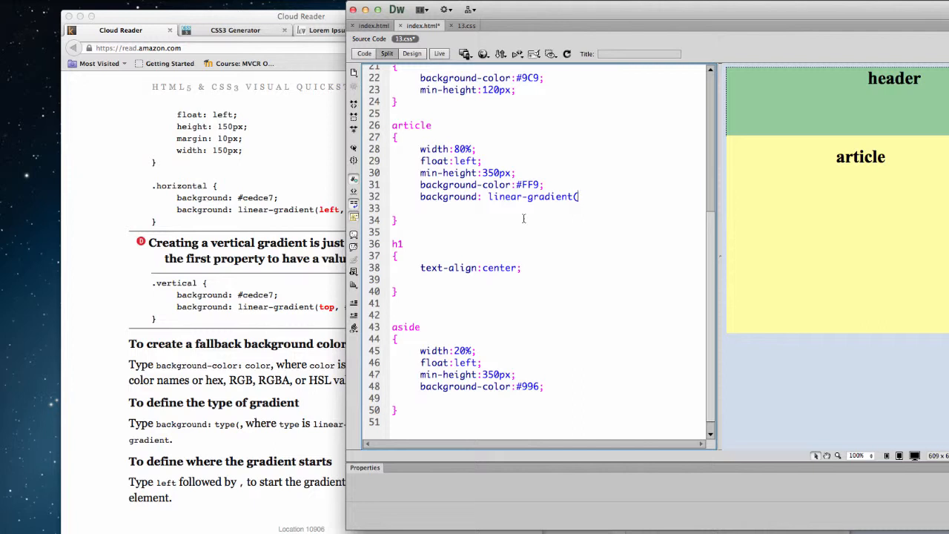
pyautogui.write('top, #0F3')
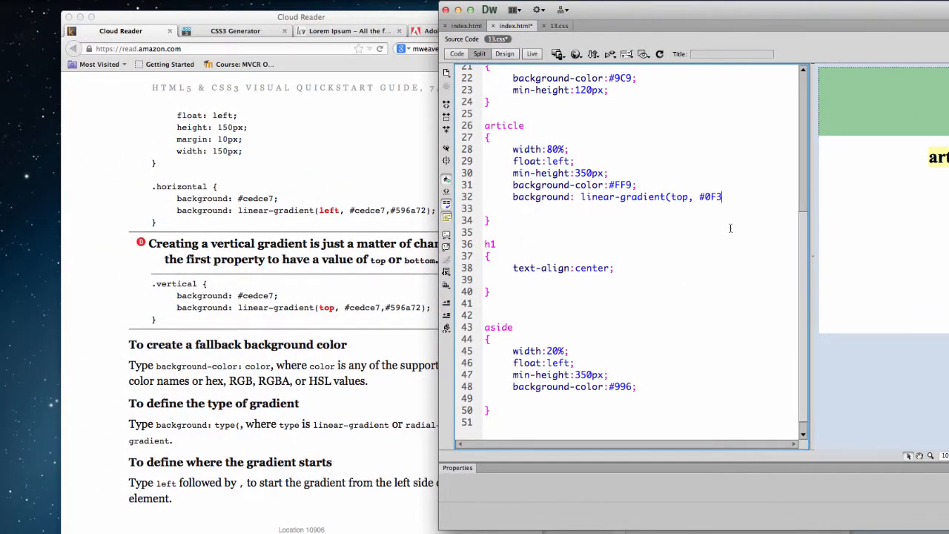
pyautogui.write(',')
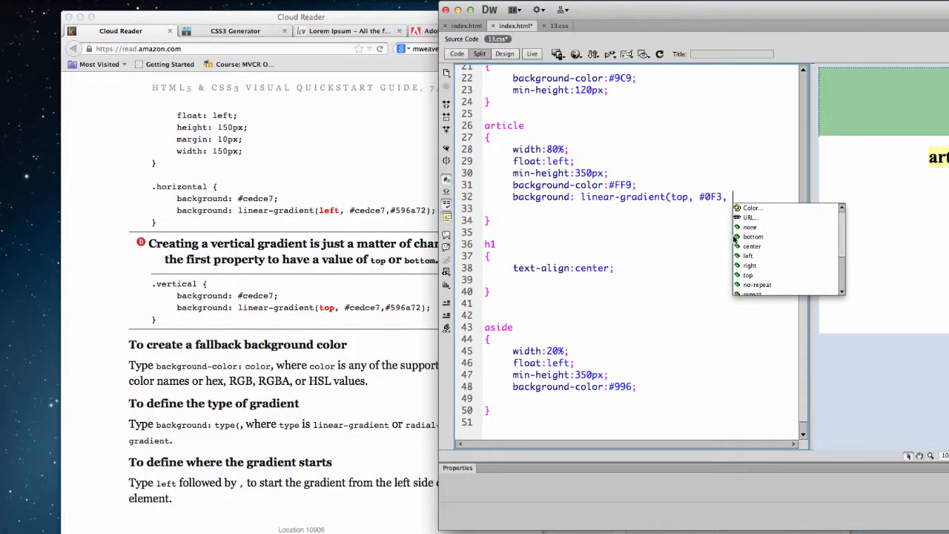
pyautogui.click(752, 208)
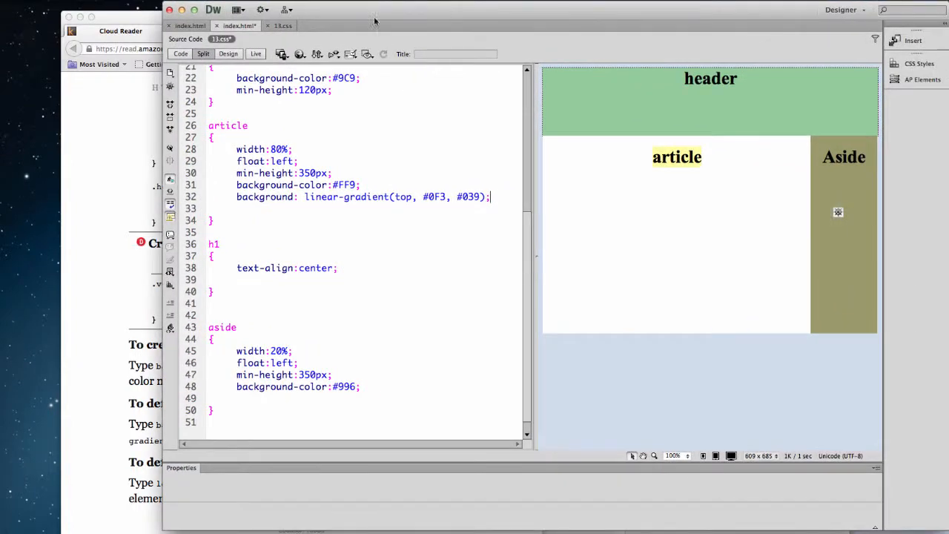
# Turn on Live view, save the modified files and preview the page in Firefox.
pyautogui.click(256, 54)
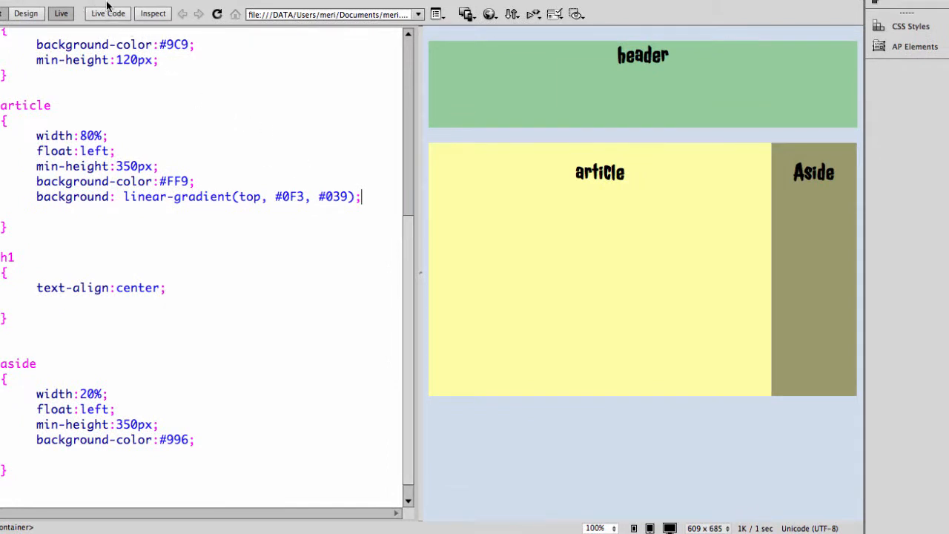
pyautogui.click(490, 14)
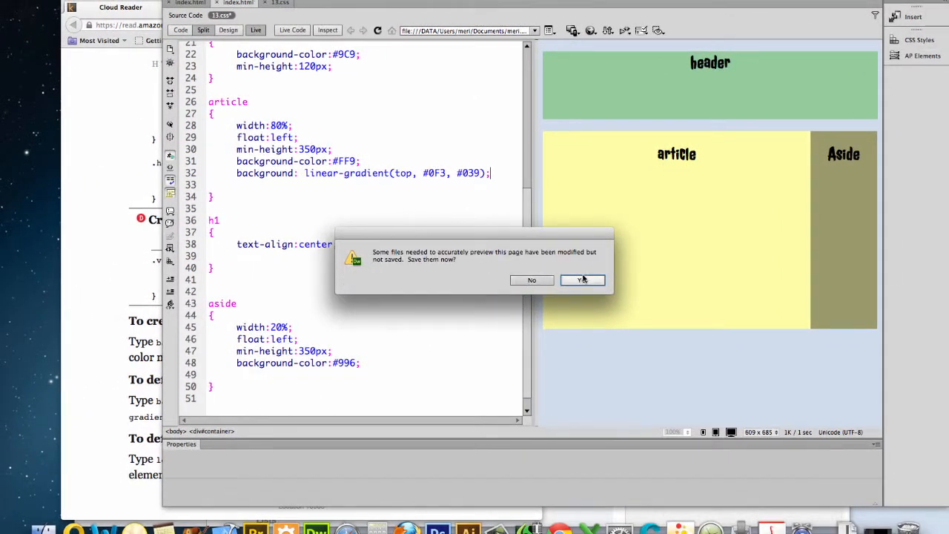
pyautogui.click(582, 278)
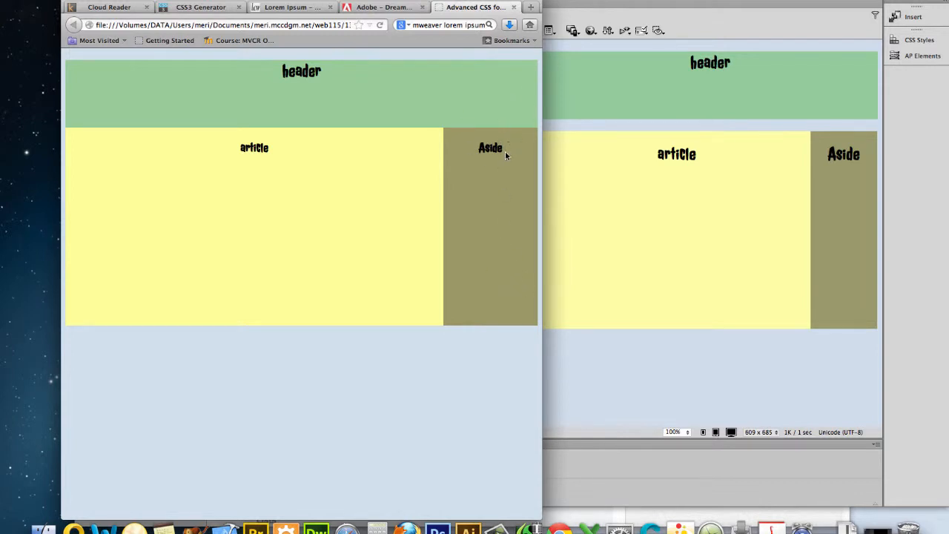
pyautogui.moveTo(578, 172)
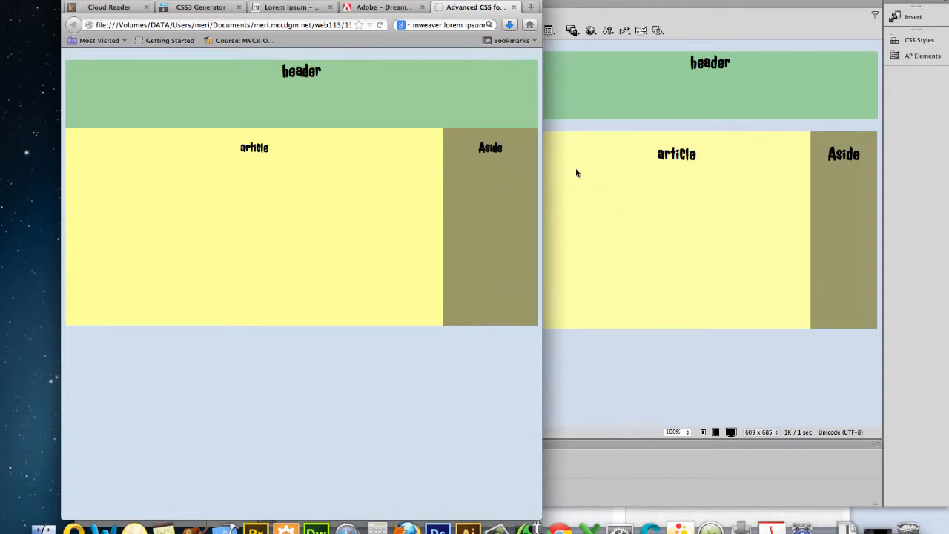
pyautogui.moveTo(567, 161)
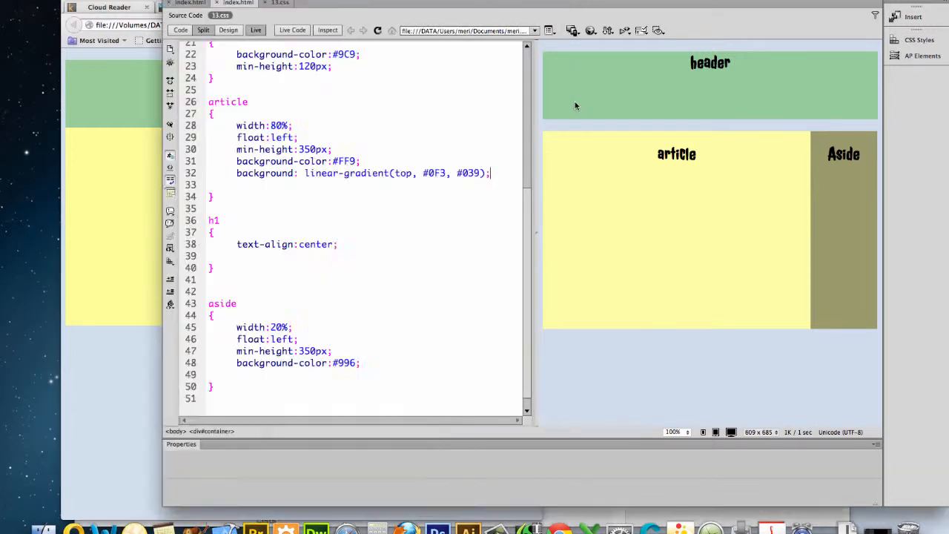
pyautogui.click(590, 30)
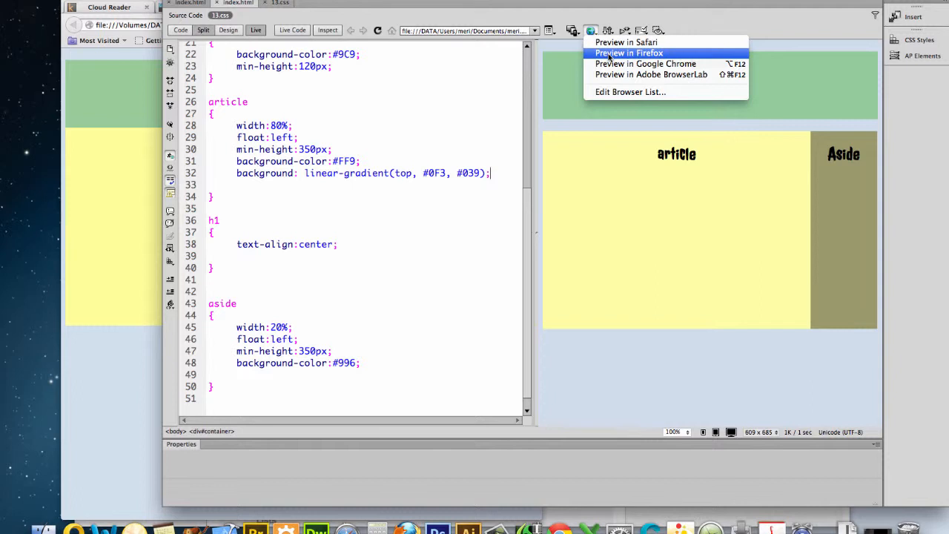
pyautogui.click(628, 53)
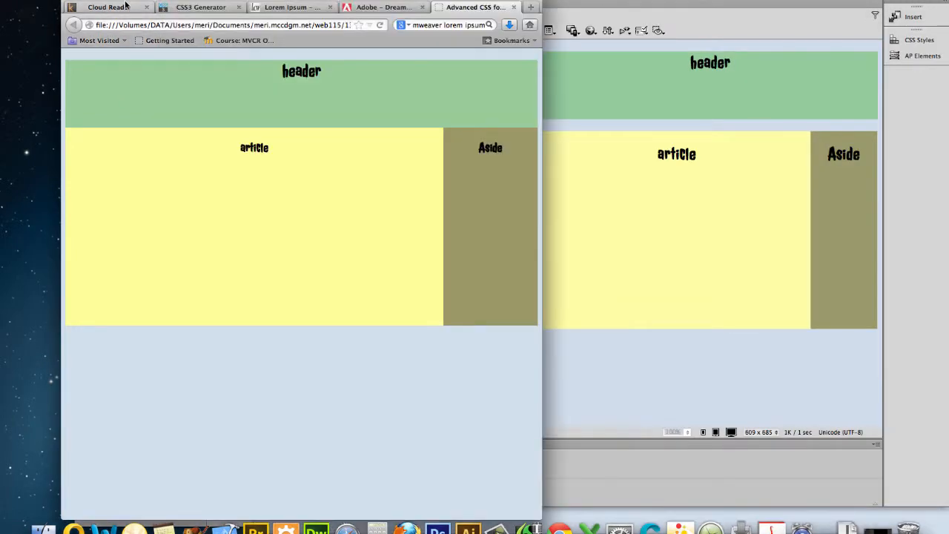
# Copy the article's linear-gradient background declaration in 13.css.
pyautogui.click(107, 6)
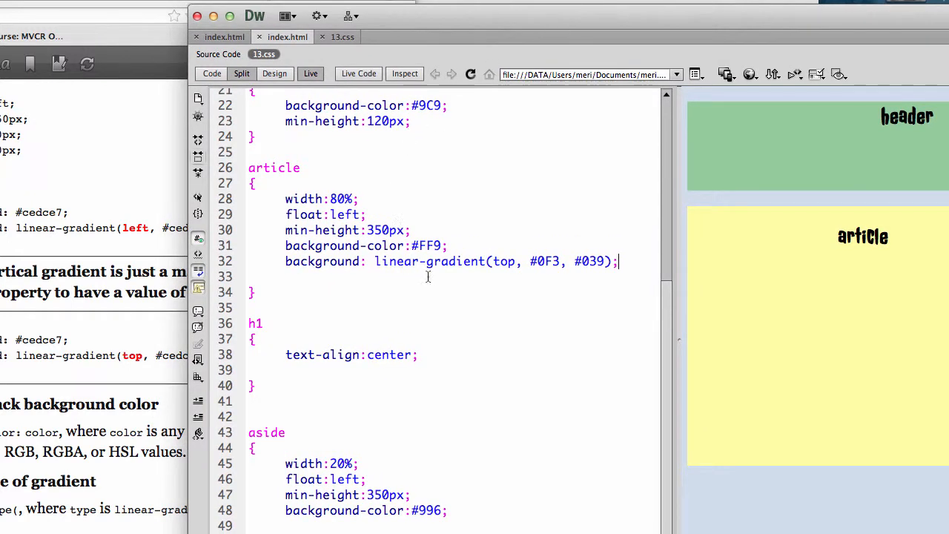
pyautogui.moveTo(522, 261)
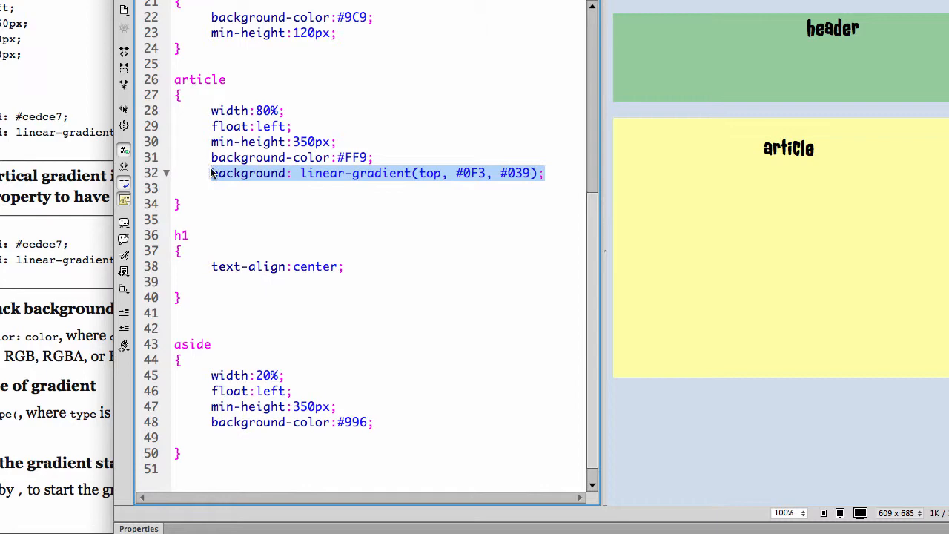
pyautogui.press('Delete')
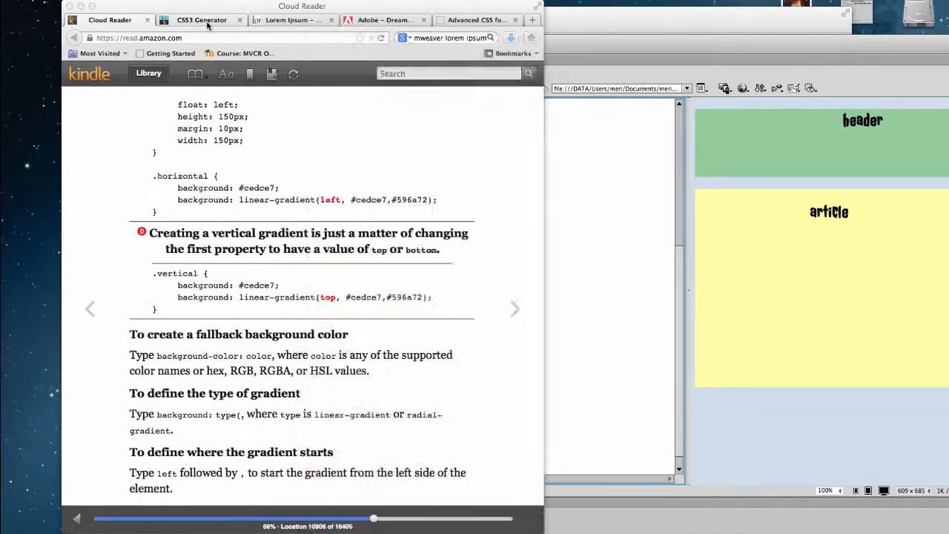
# Choose Gradient in the CSS3 Generator menu to reach the external generator link.
pyautogui.click(201, 21)
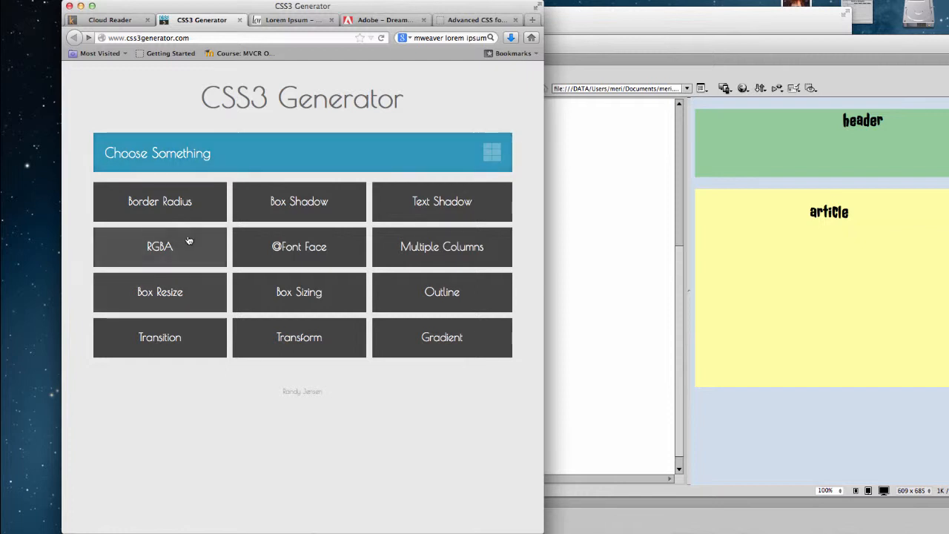
pyautogui.moveTo(442, 273)
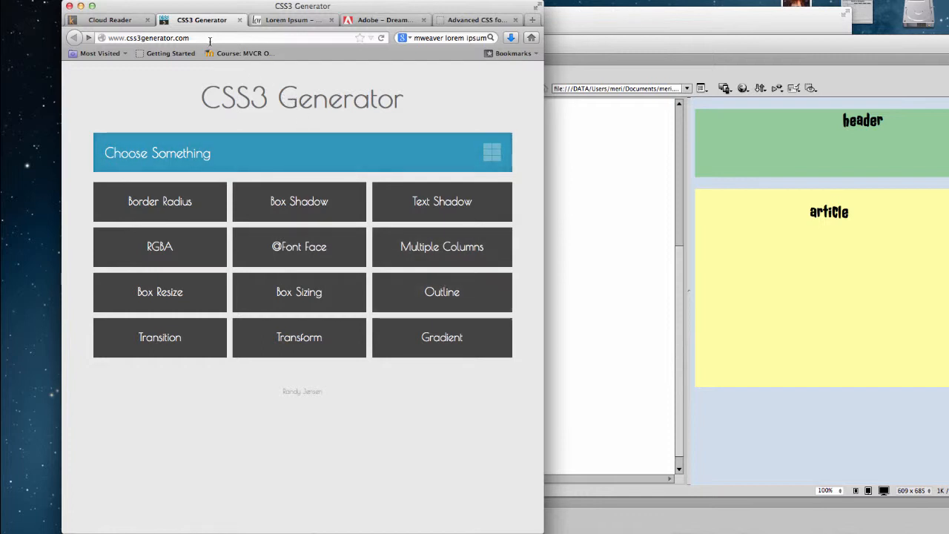
pyautogui.moveTo(160, 201)
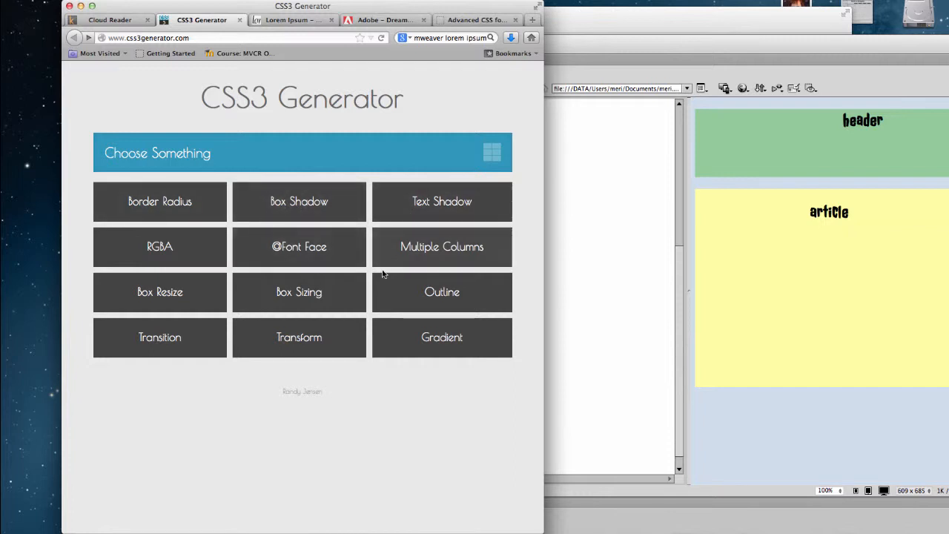
pyautogui.click(441, 337)
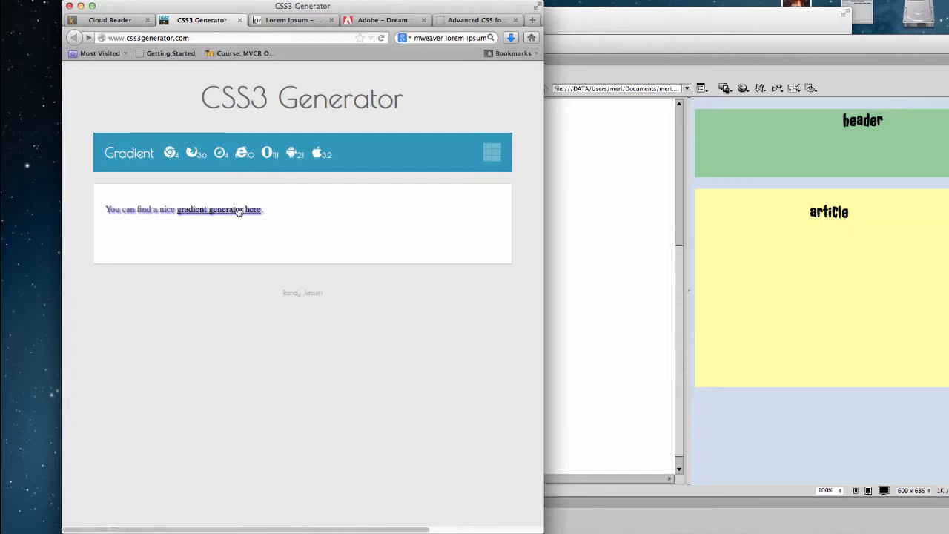
# In ColorZilla set the middle stop to grey-blue #4D80A0 and the end stop to #2C39C9, showing the CSS.
pyautogui.click(219, 209)
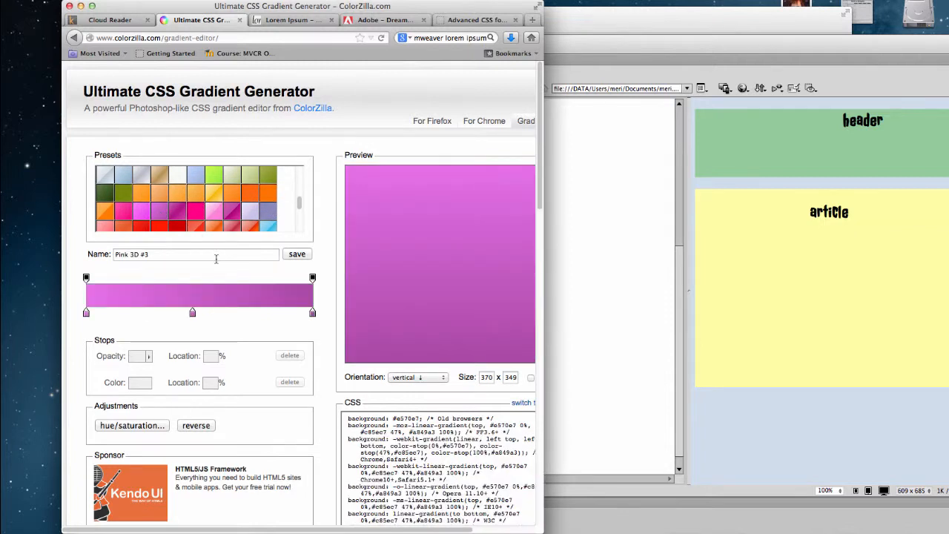
pyautogui.click(193, 311)
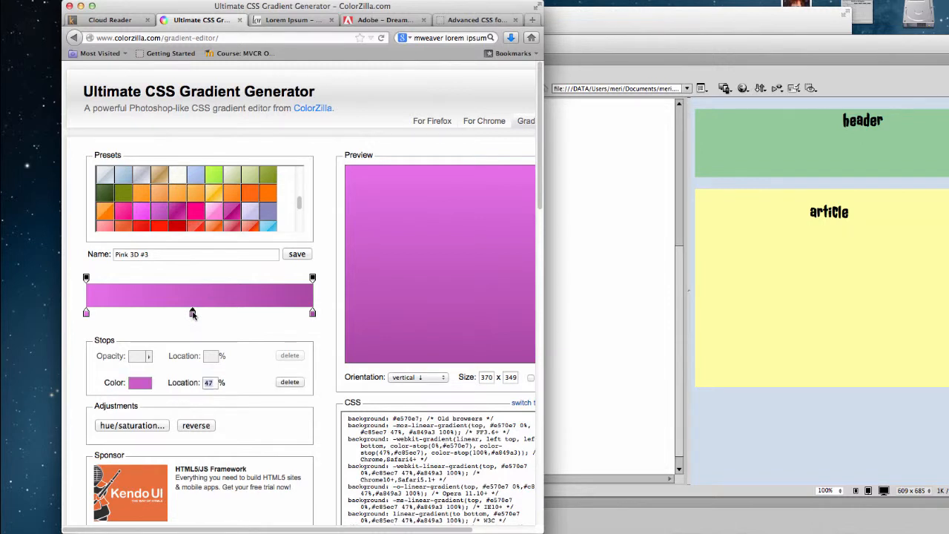
pyautogui.click(139, 382)
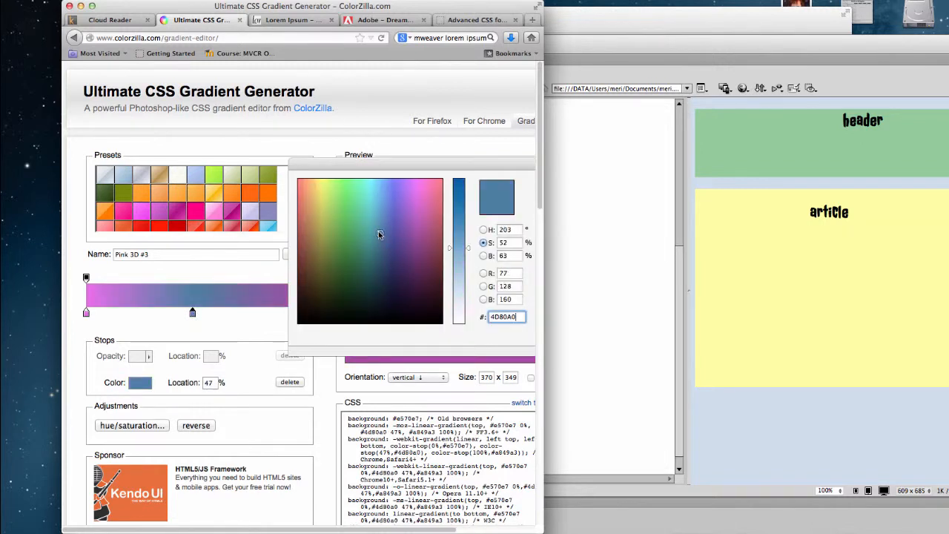
pyautogui.moveTo(258, 317)
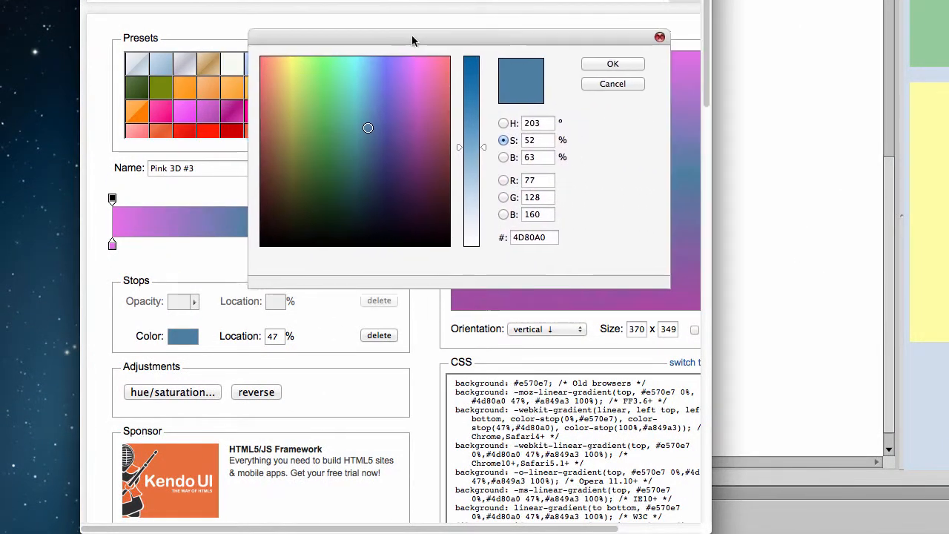
pyautogui.click(613, 62)
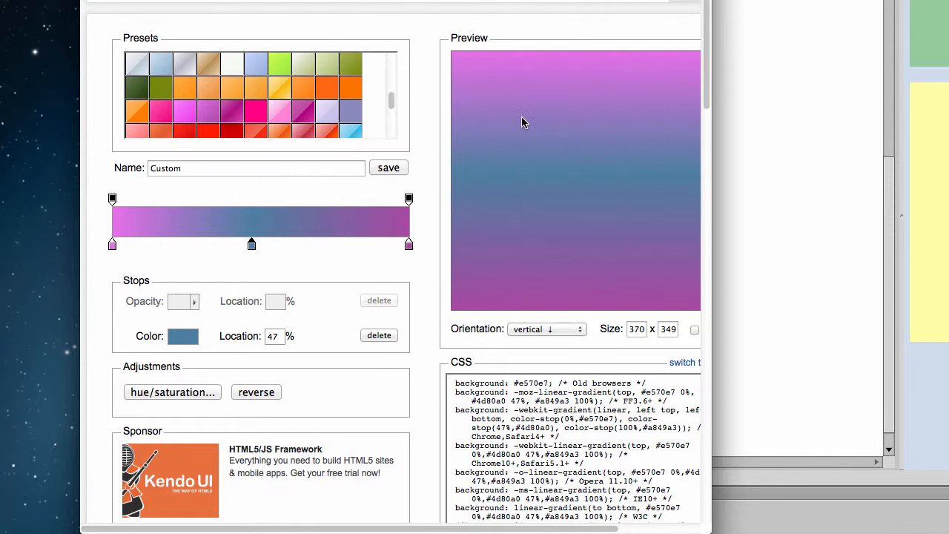
pyautogui.click(184, 335)
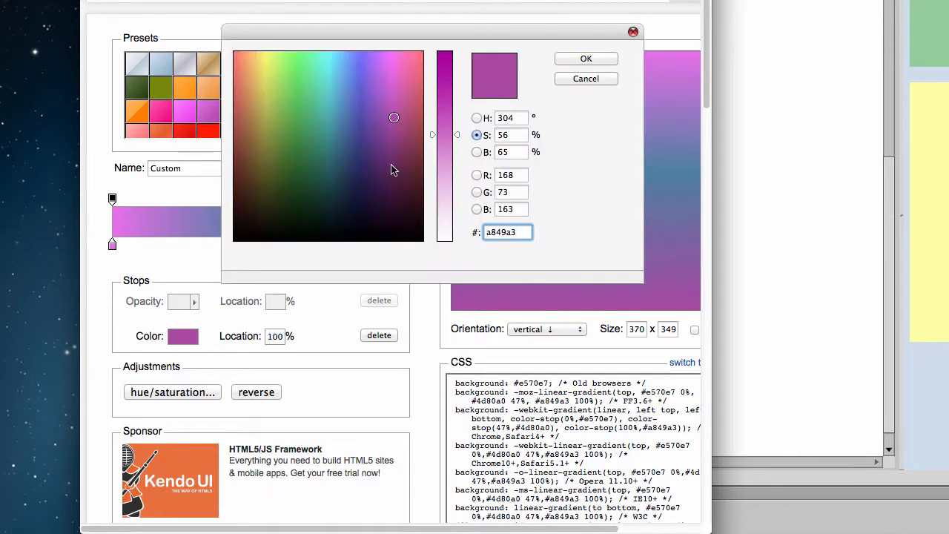
pyautogui.click(359, 92)
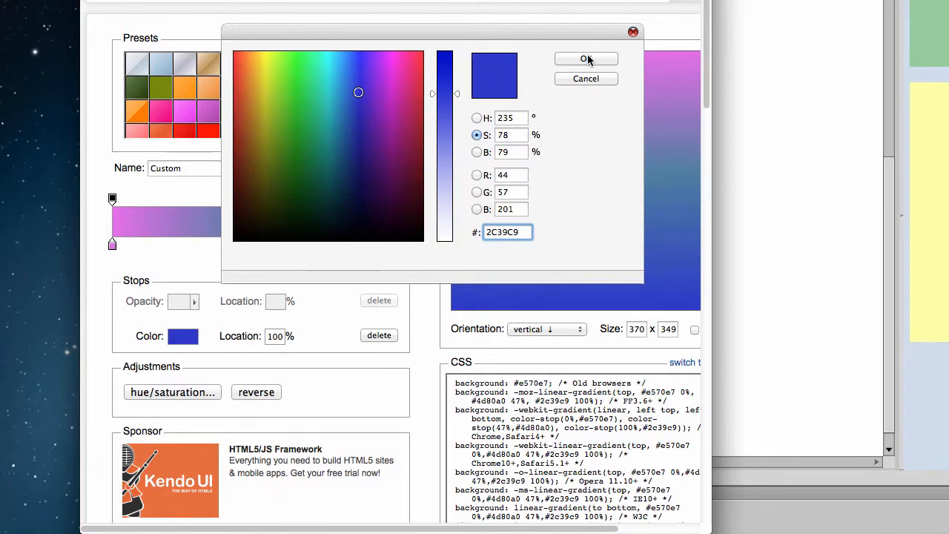
pyautogui.click(586, 59)
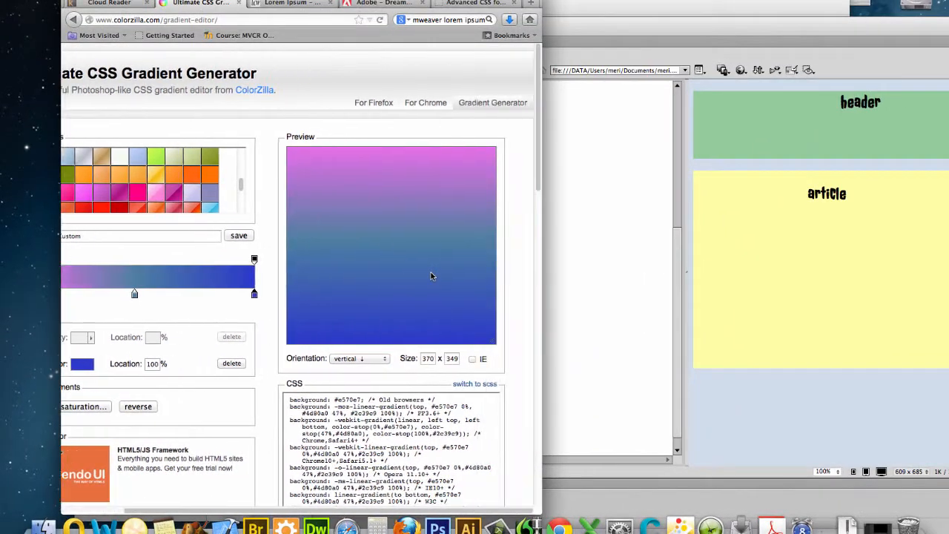
pyautogui.scroll(-3)
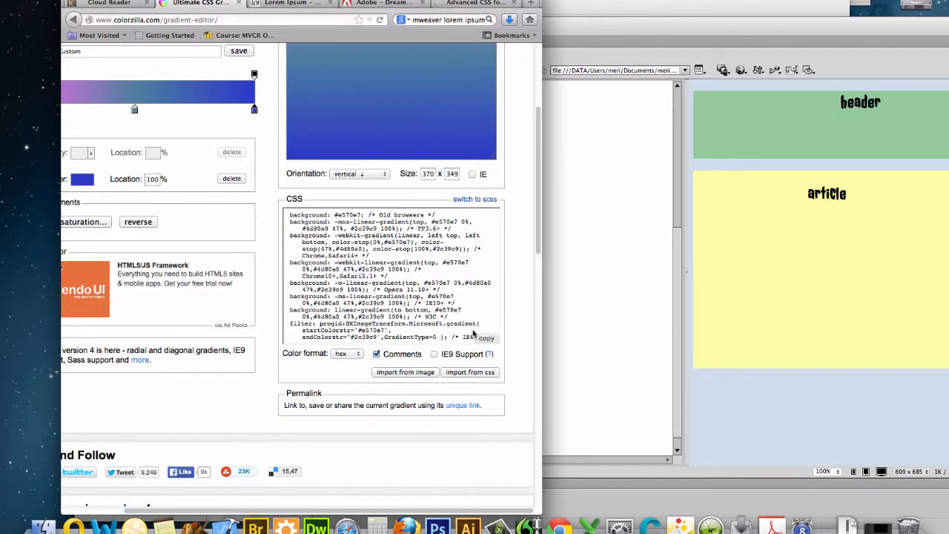
# Copy ColorZilla's gradient CSS for the article rule and bring the browser forward.
pyautogui.click(487, 338)
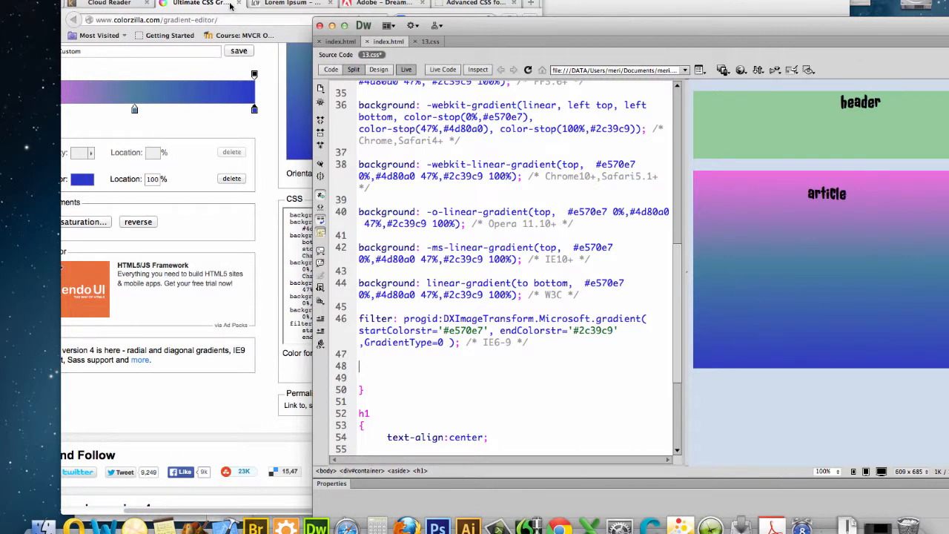
pyautogui.click(201, 3)
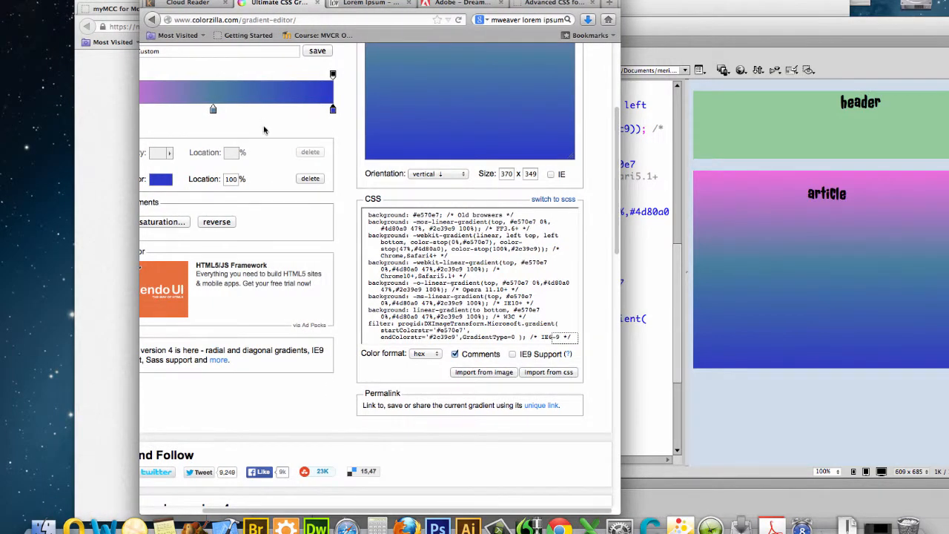
# In the Box Shadow generator enter 2 for all lengths and a hex orange #FF7033 colour.
pyautogui.scroll(3)
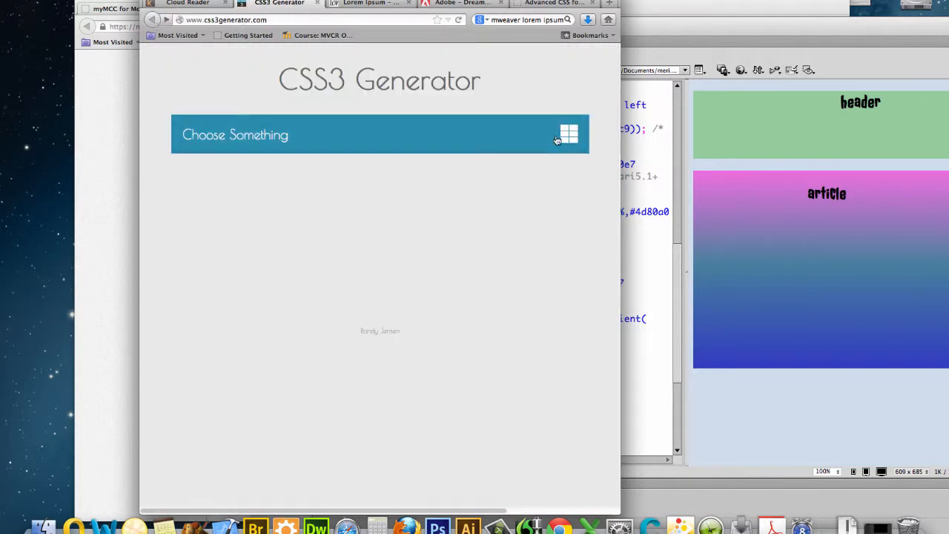
pyautogui.click(568, 134)
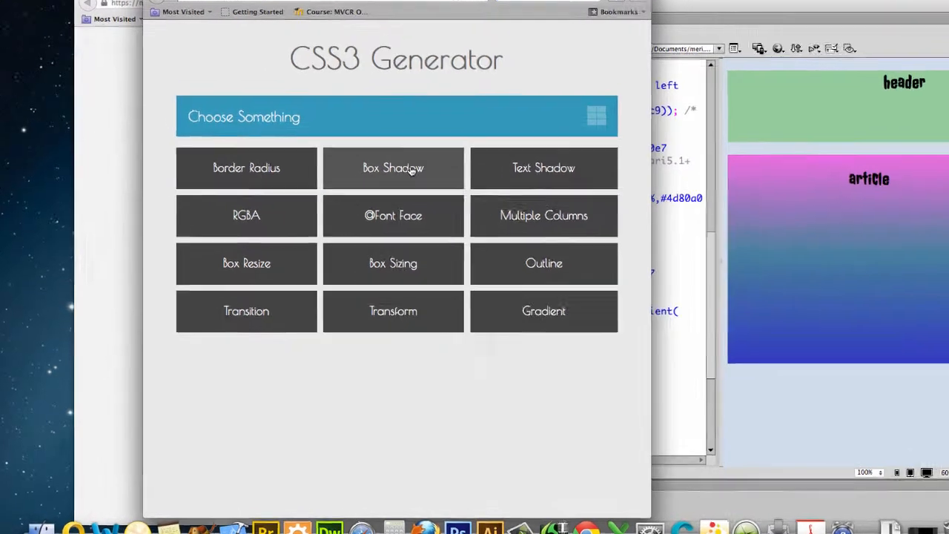
pyautogui.click(392, 167)
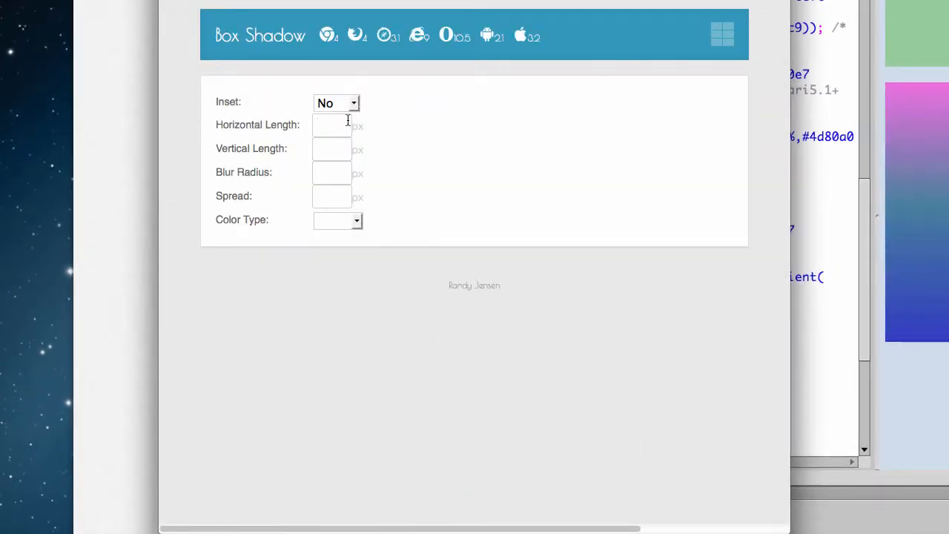
pyautogui.write('2')
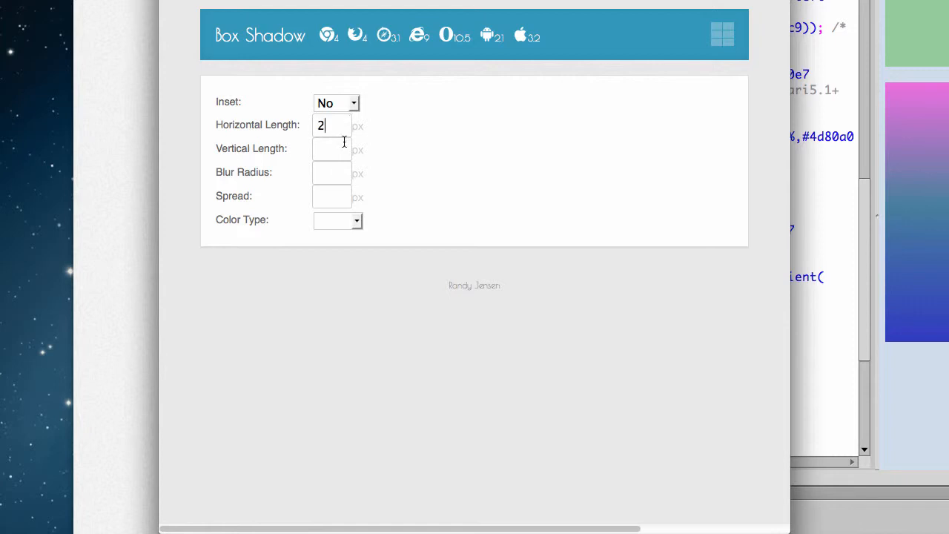
pyautogui.write('2')
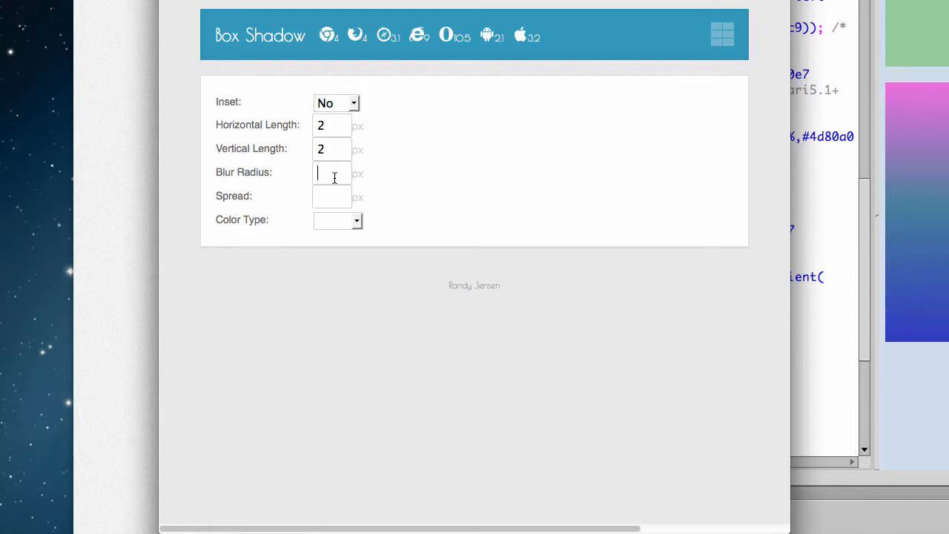
pyautogui.write('2')
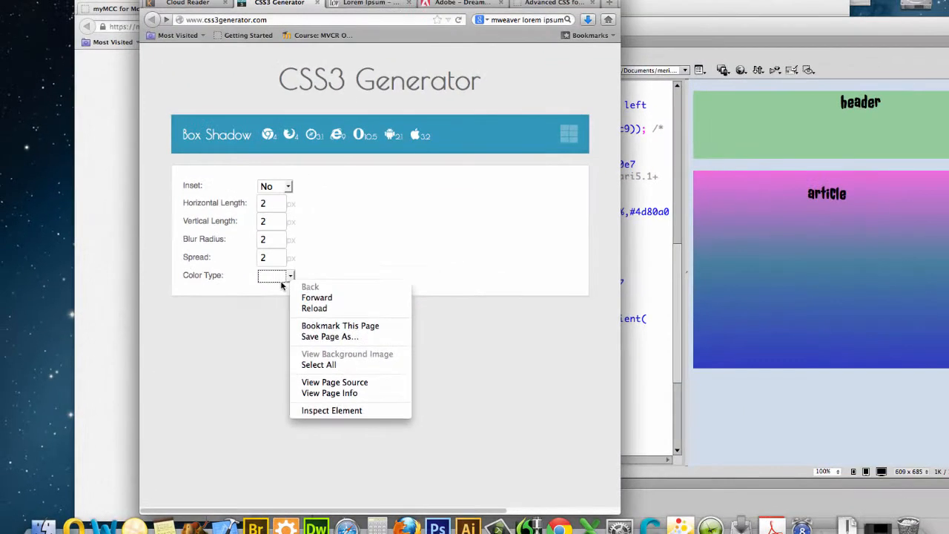
pyautogui.click(274, 274)
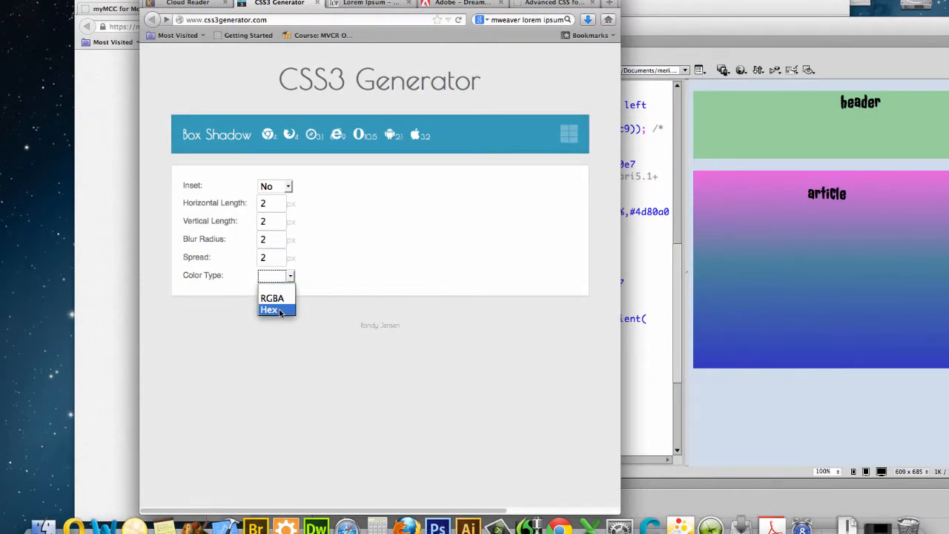
pyautogui.click(270, 310)
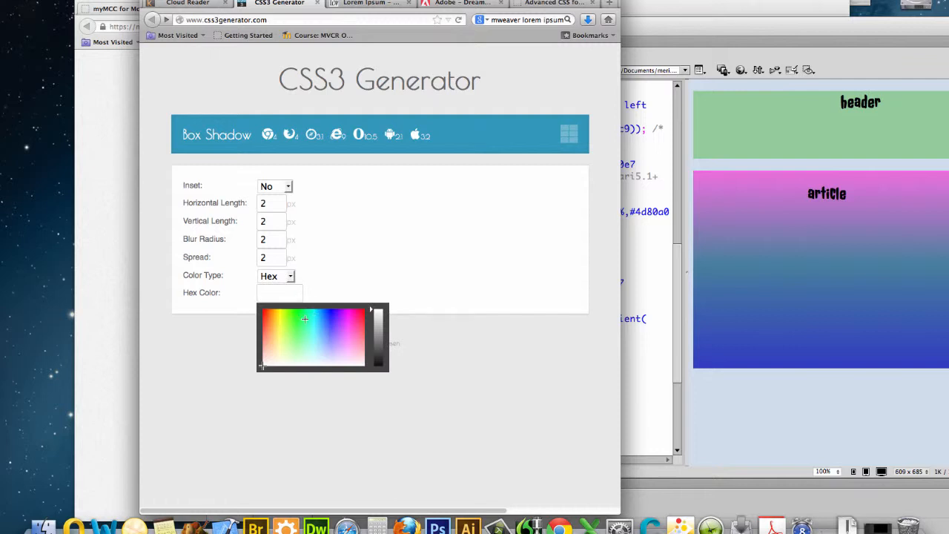
pyautogui.click(267, 320)
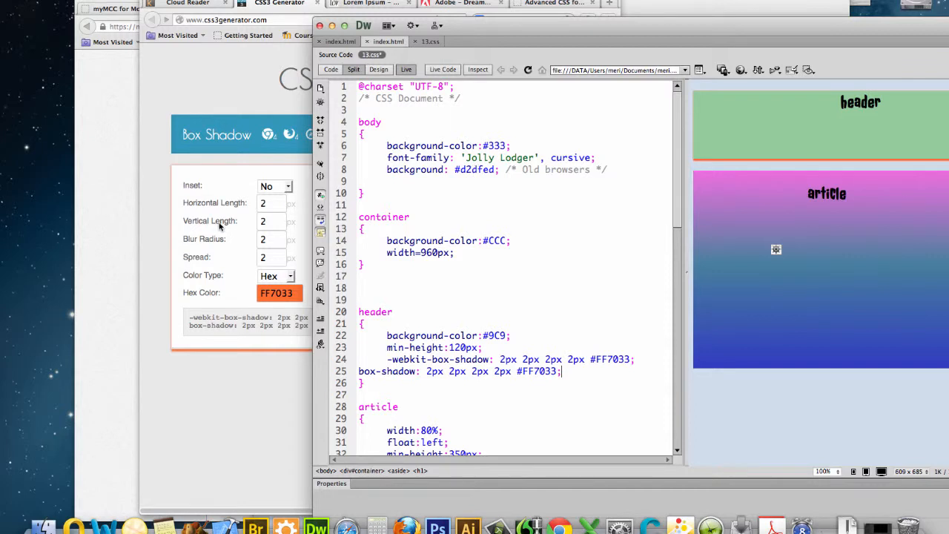
pyautogui.moveTo(231, 199)
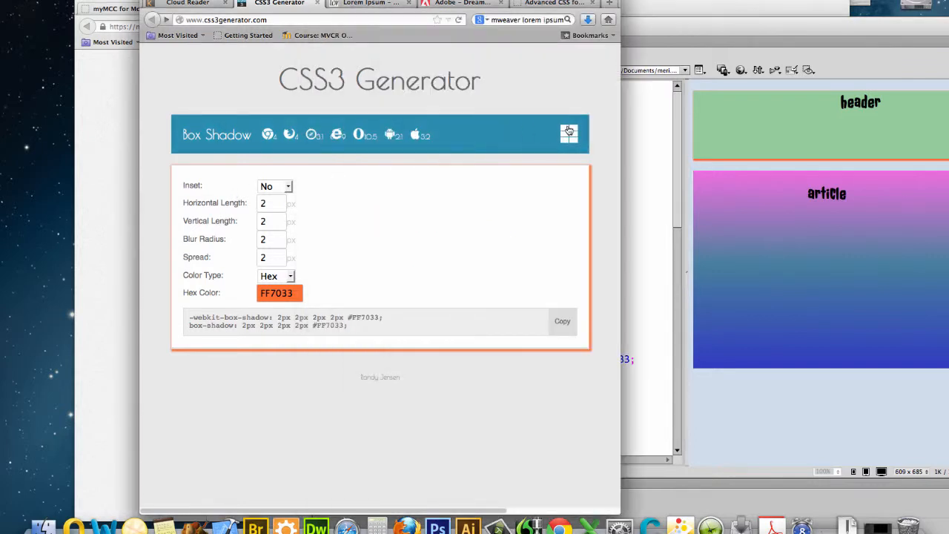
# Generate a 1px 1px 2px text shadow in orange #FF861C in the Text Shadow tool.
pyautogui.click(569, 133)
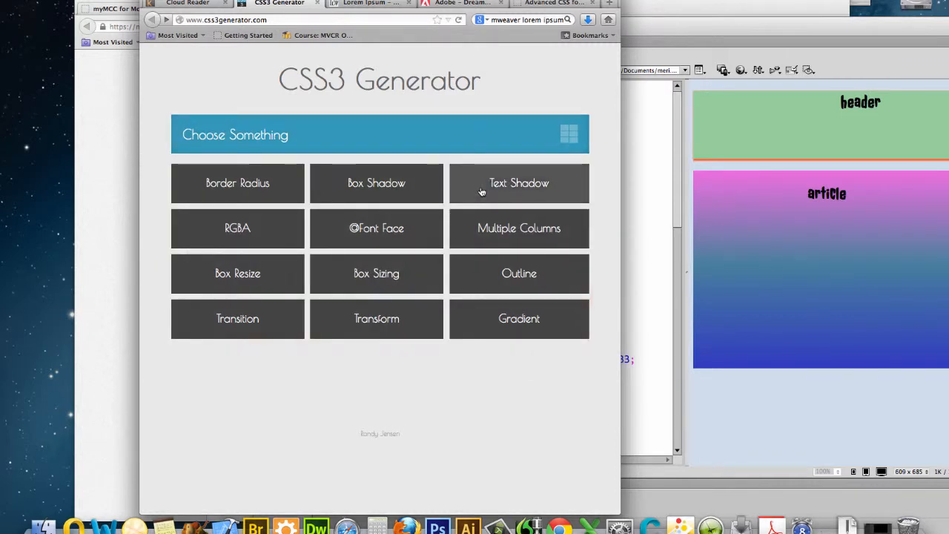
pyautogui.click(519, 184)
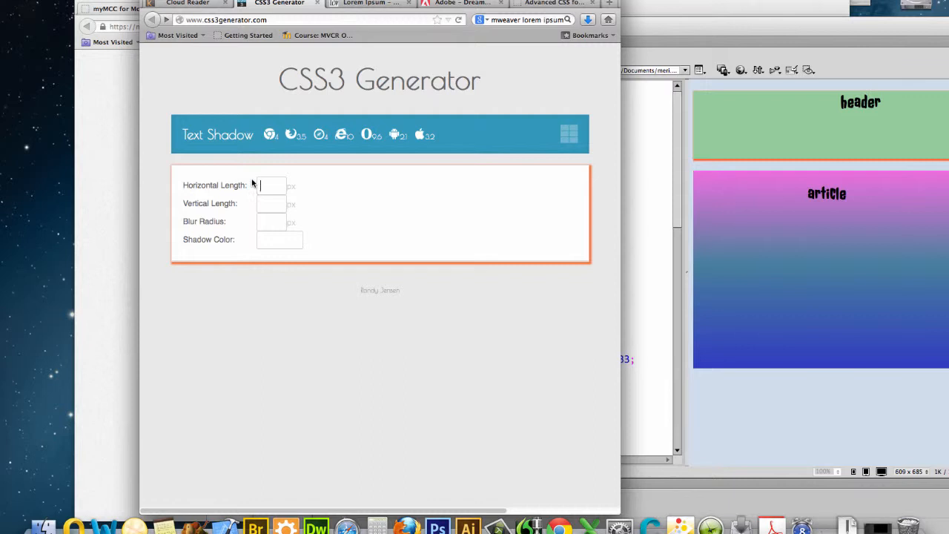
pyautogui.write('1')
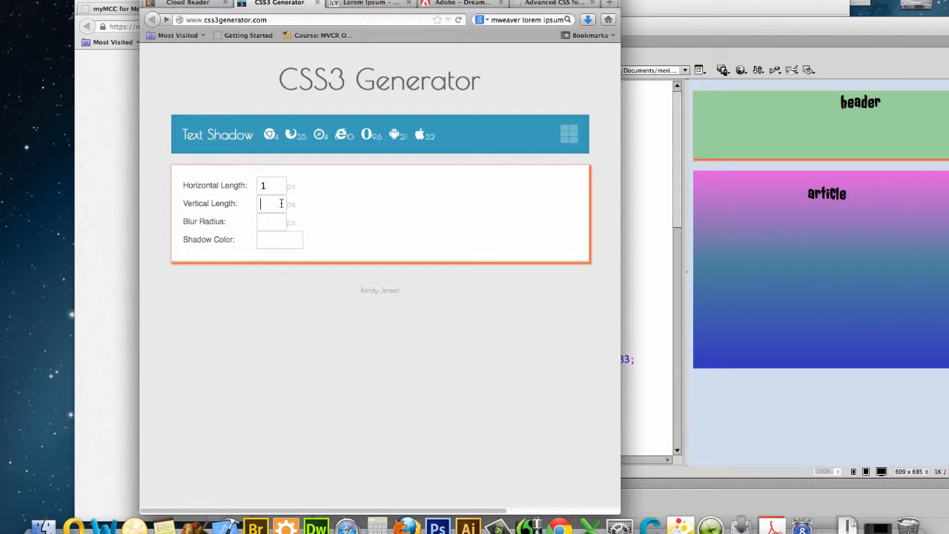
pyautogui.write('2')
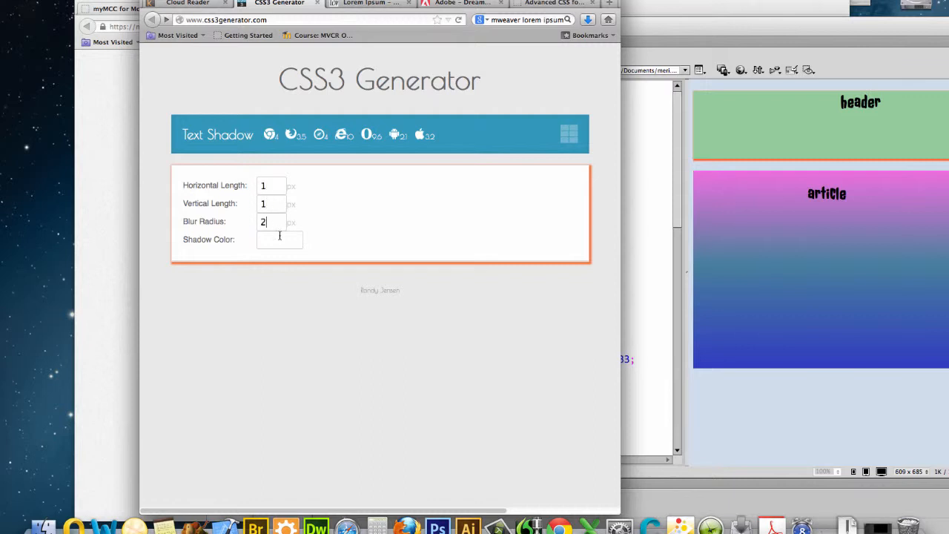
pyautogui.click(279, 239)
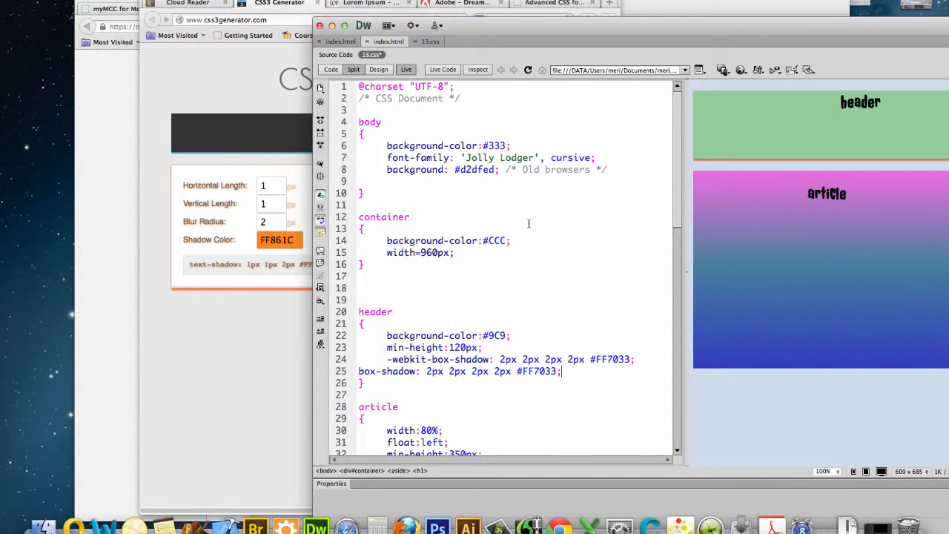
# Add text-shadow: 1px 1px 2px #FF861C; to the h1 rule in Dreamweaver.
pyautogui.scroll(-3)
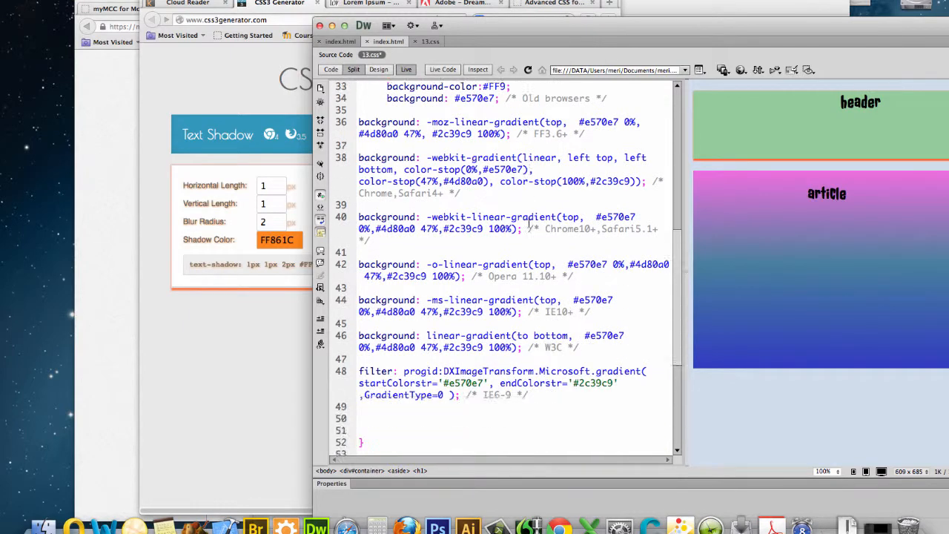
pyautogui.scroll(-3)
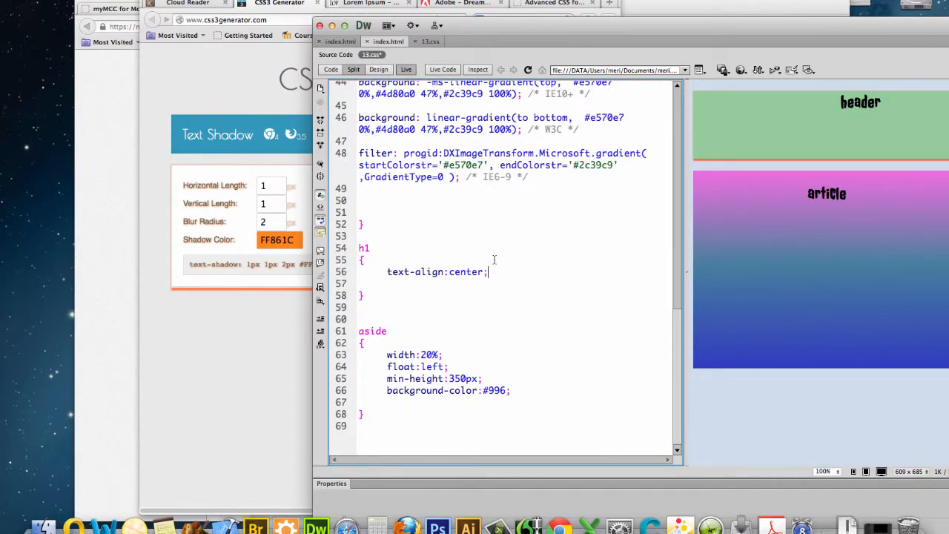
pyautogui.write('text-shadow: 1px 1px 2px #FF861C;')
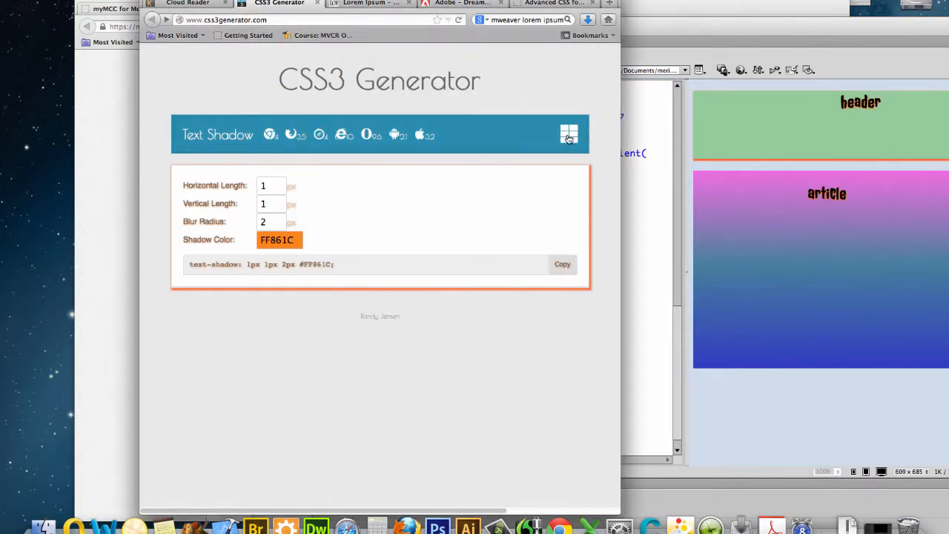
# Generate a 30px border radius and add -webkit-border-radius: 30px; to the header rule.
pyautogui.click(570, 133)
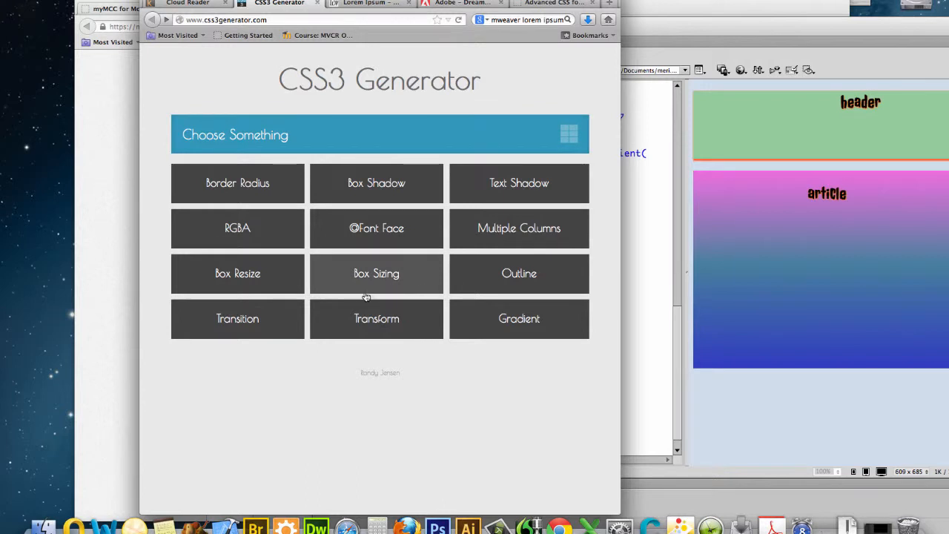
pyautogui.click(237, 184)
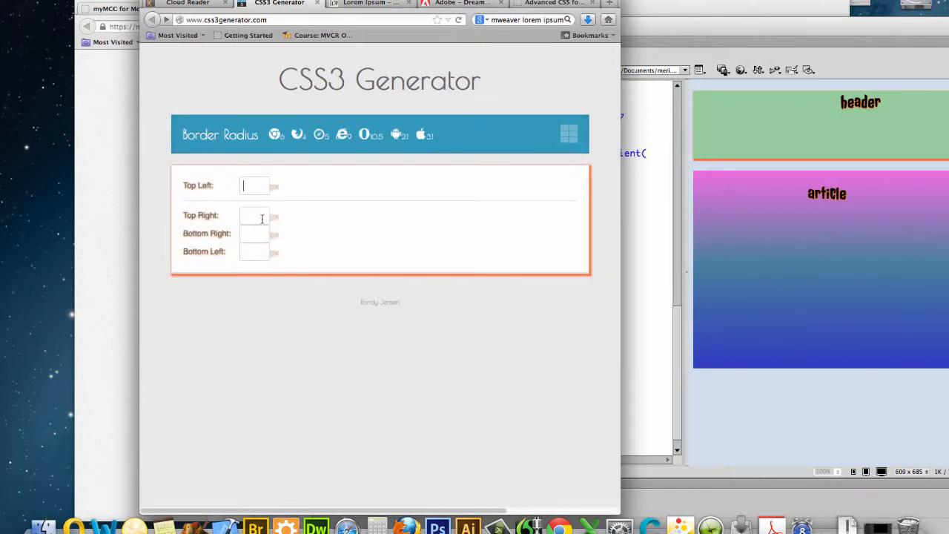
pyautogui.moveTo(258, 187)
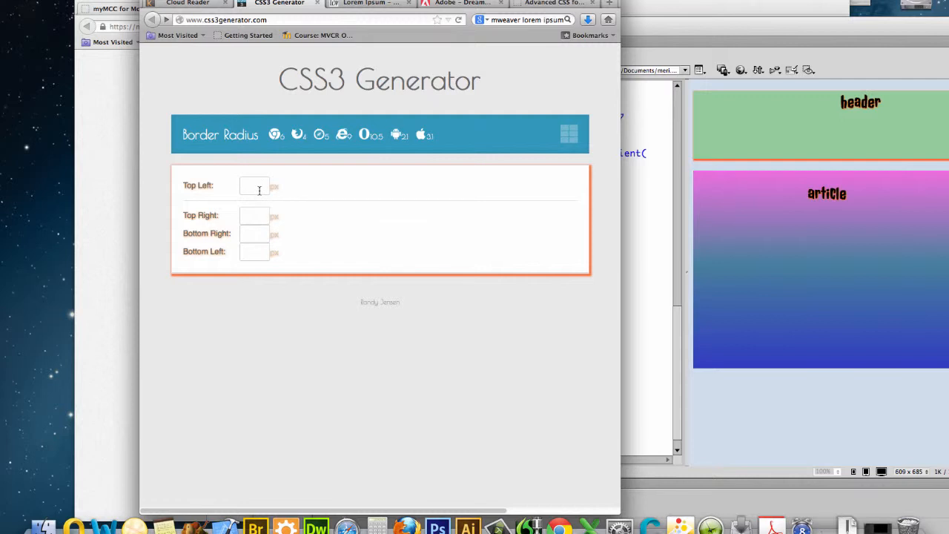
pyautogui.write('30')
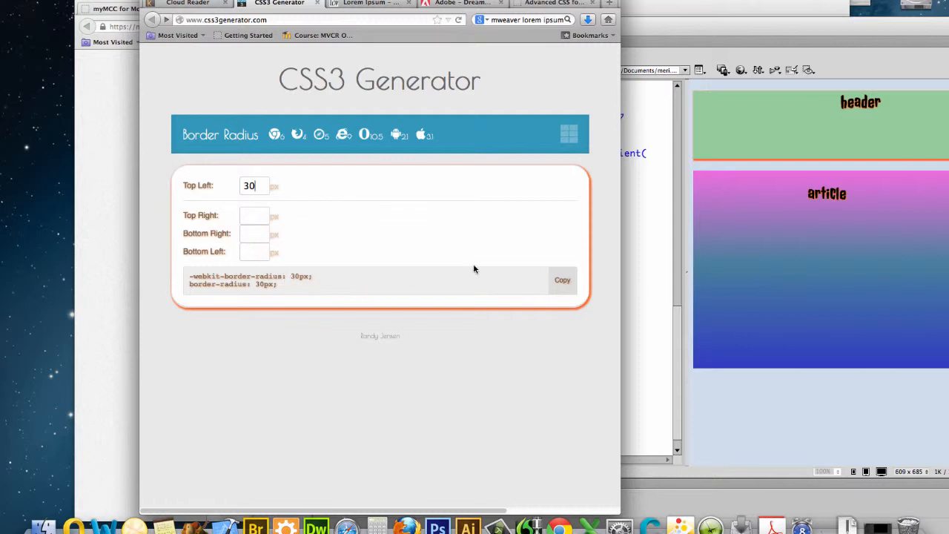
pyautogui.click(562, 278)
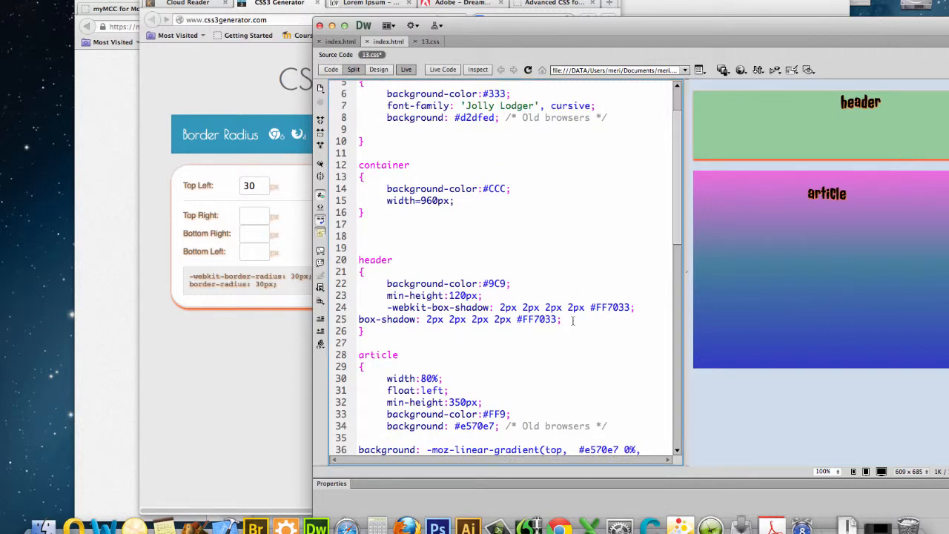
pyautogui.write('-webkit-border-radius: 30px;')
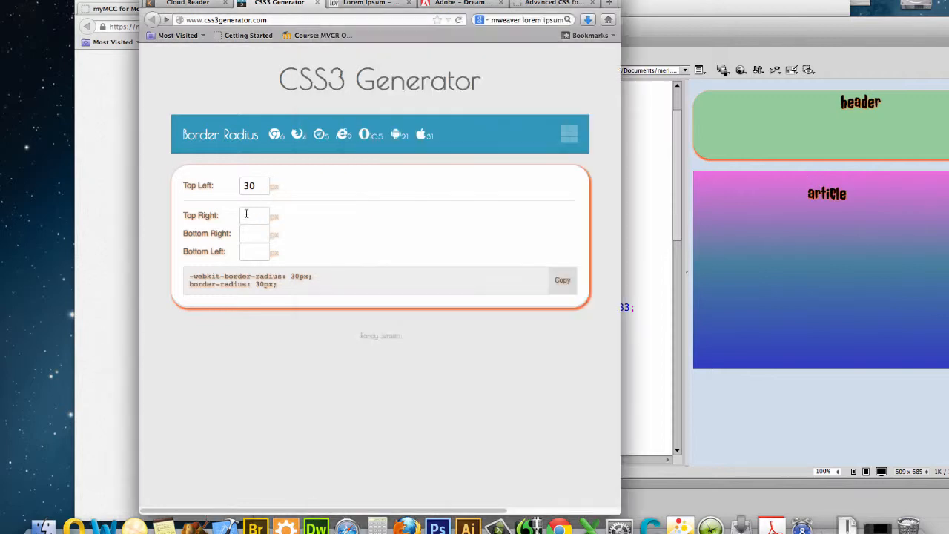
pyautogui.moveTo(255, 253)
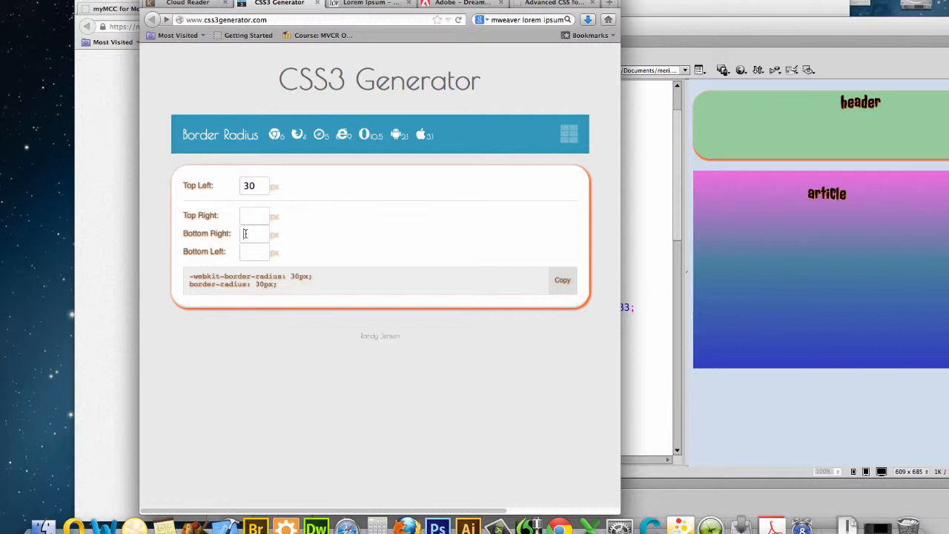
# Change the corners to 30, 0, 30, 0 and copy the border-radius: 30px 0 30px 0 code.
pyautogui.write('30')
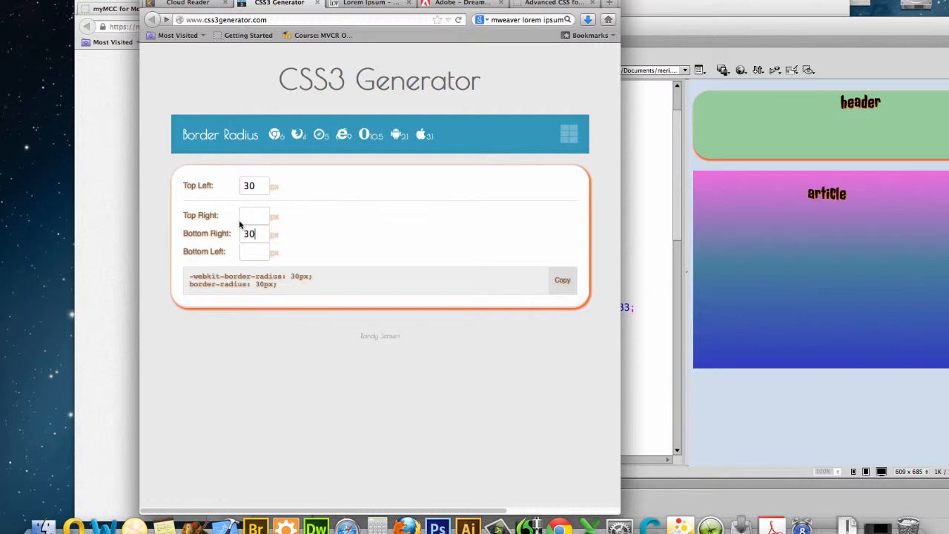
pyautogui.write('0')
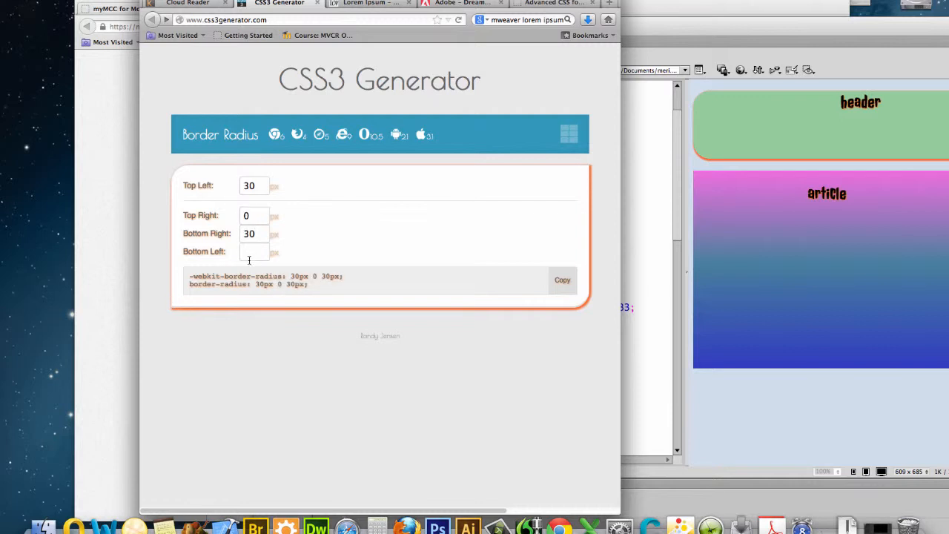
pyautogui.write('0')
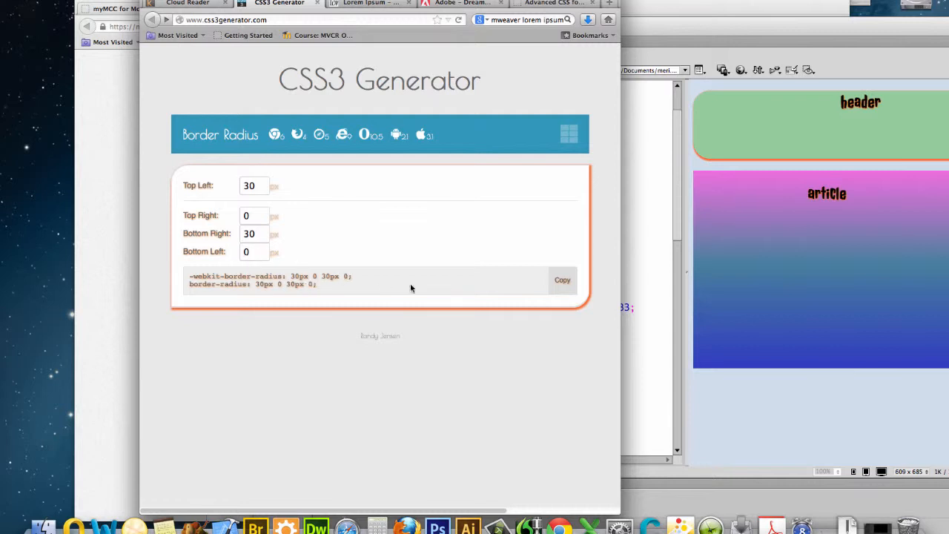
pyautogui.click(562, 279)
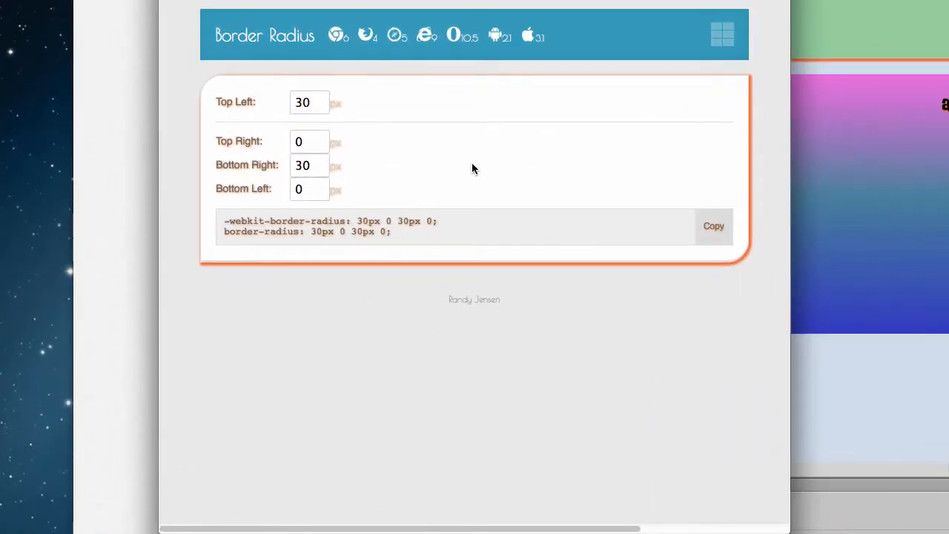
# Return from the Border Radius tool to the list of CSS3 effects.
pyautogui.click(722, 34)
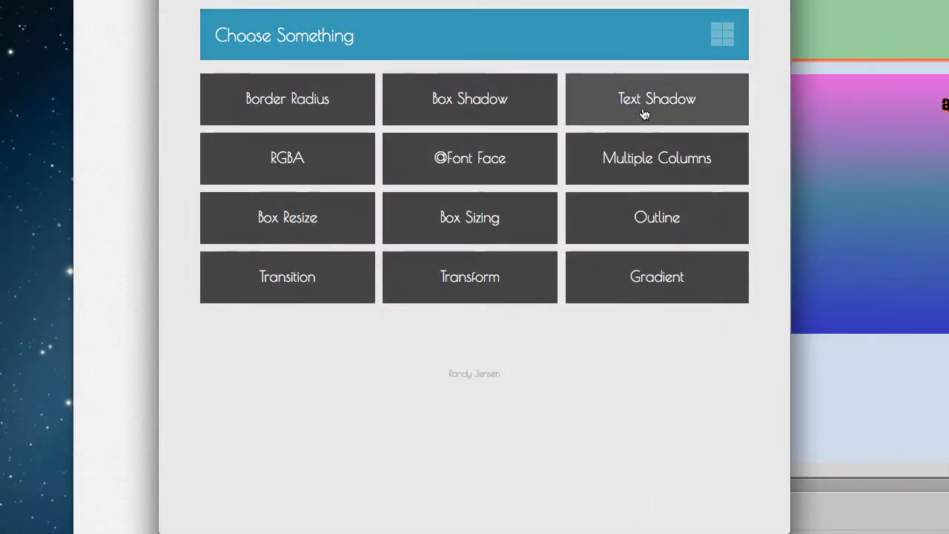
pyautogui.moveTo(632, 147)
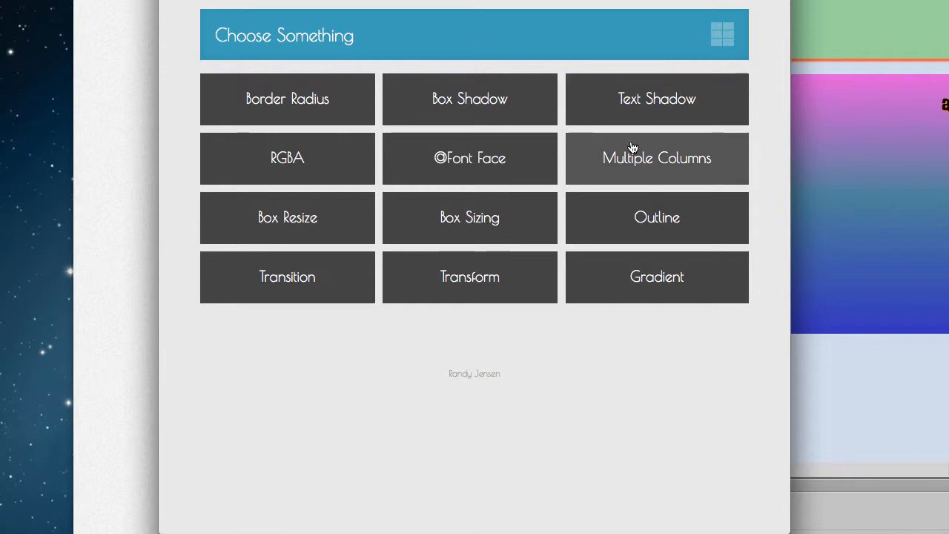
pyautogui.moveTo(642, 133)
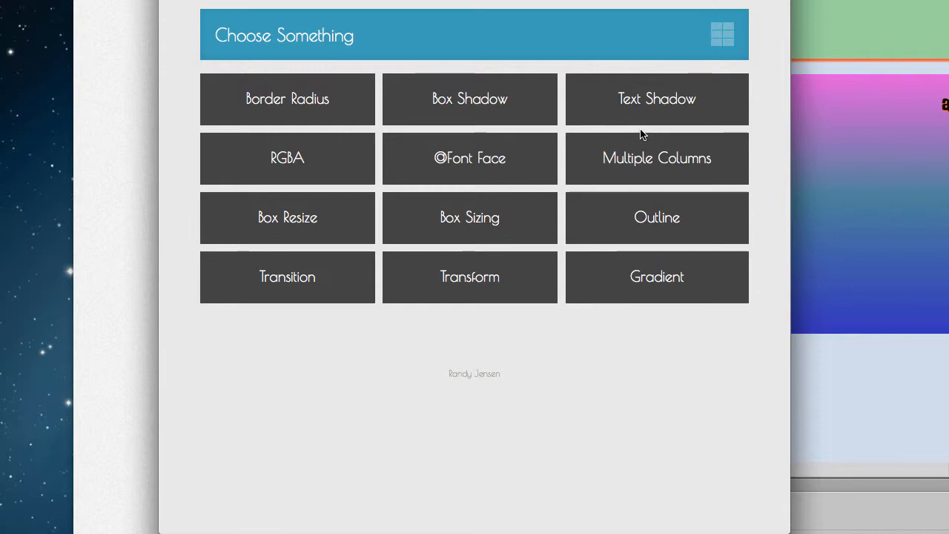
pyautogui.moveTo(647, 157)
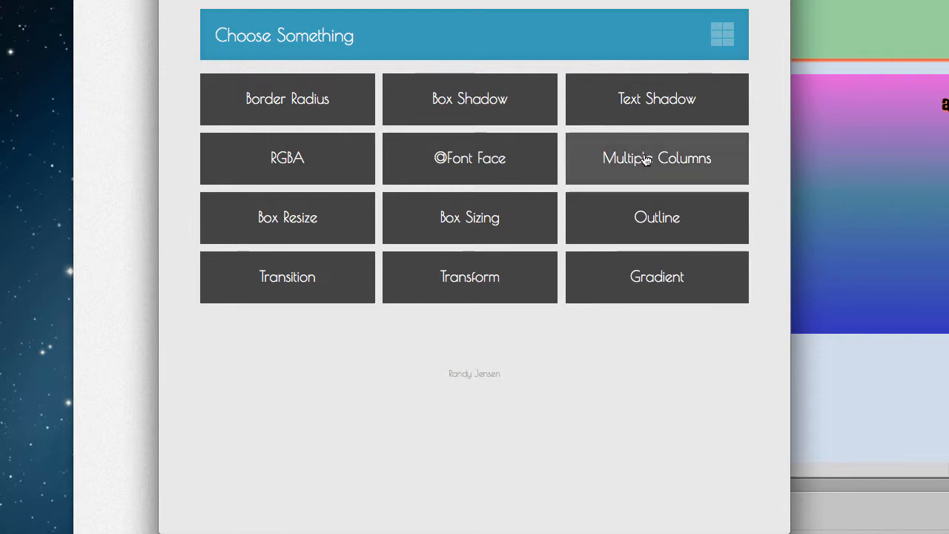
# Generate 2-column CSS with a 5px gap and paste it into the article rule in 13.css.
pyautogui.click(655, 157)
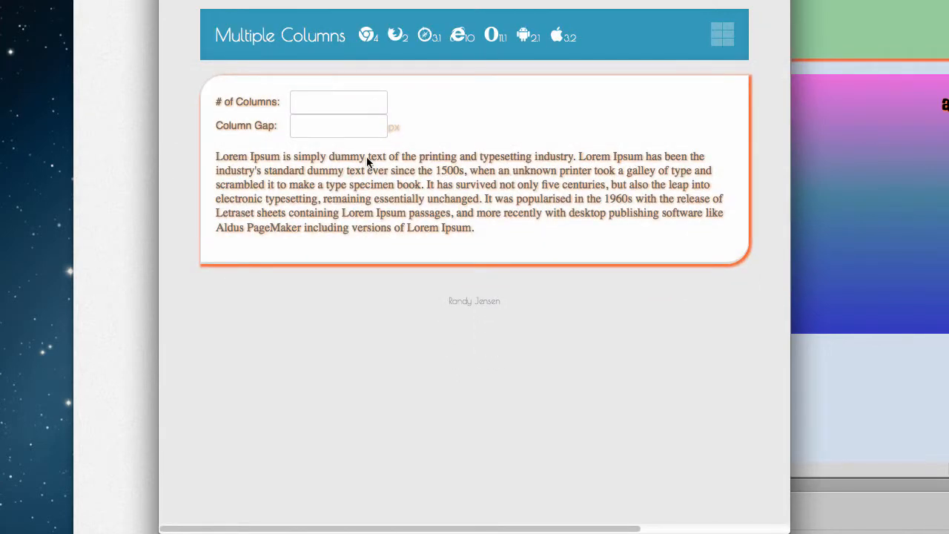
pyautogui.write('2')
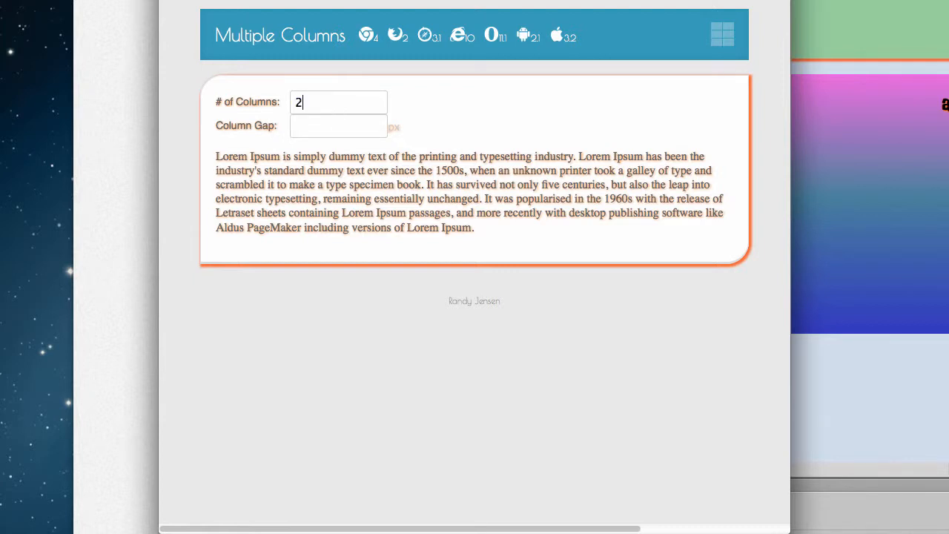
pyautogui.rightClick(338, 126)
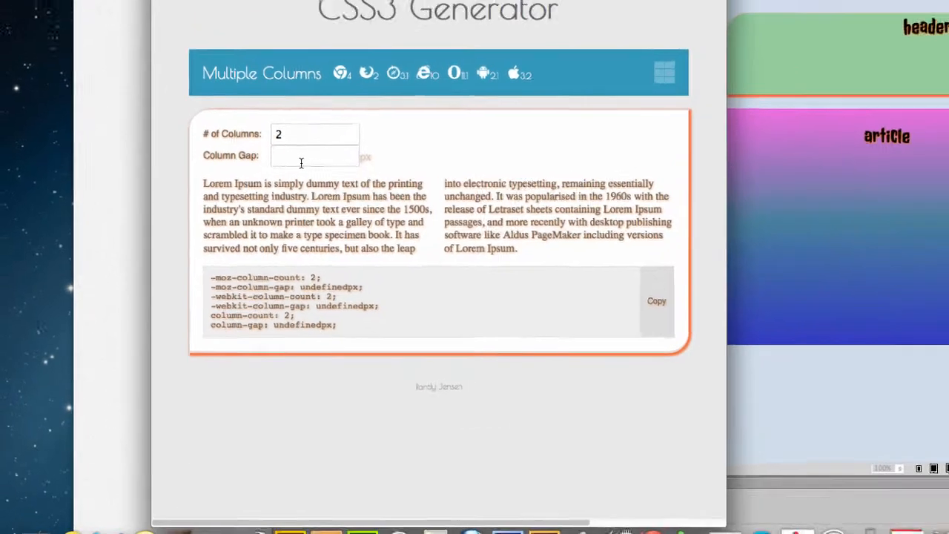
pyautogui.write('5')
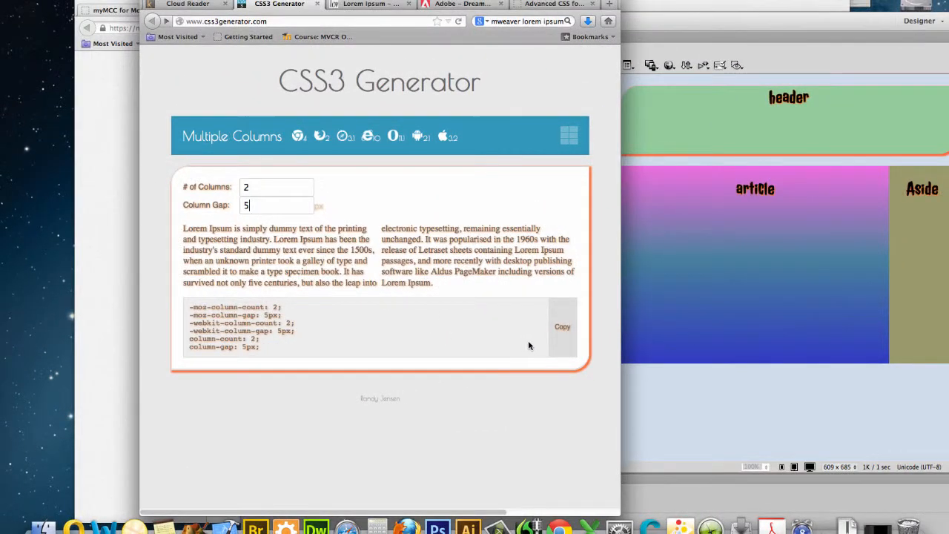
pyautogui.click(562, 326)
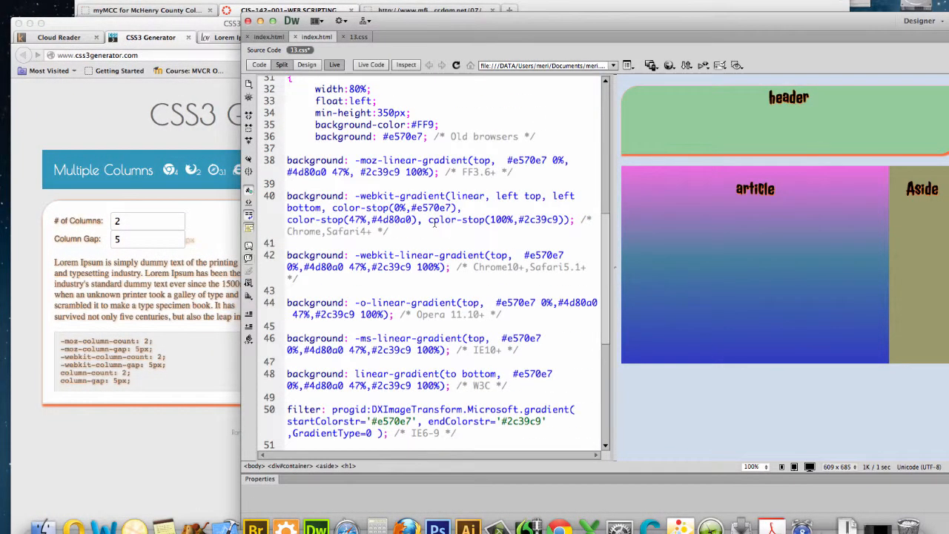
pyautogui.scroll(-3)
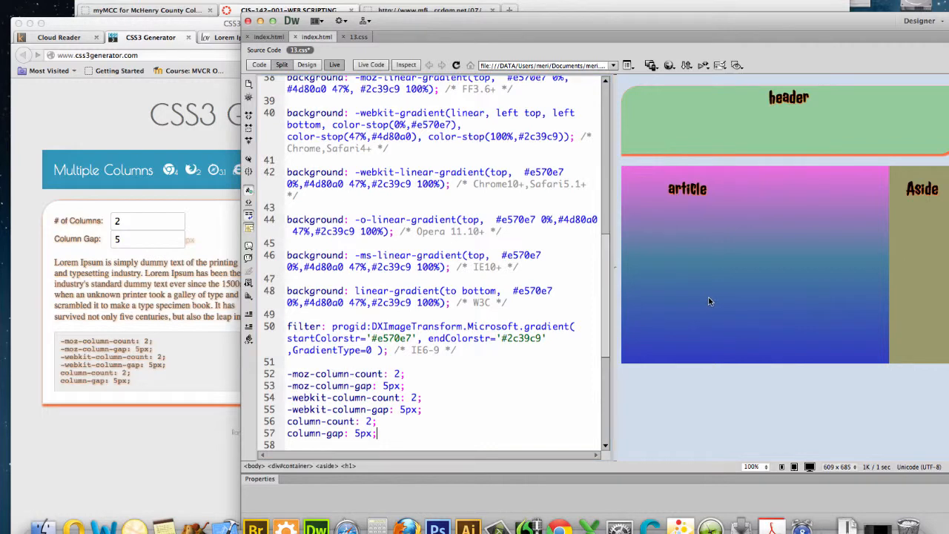
pyautogui.moveTo(661, 232)
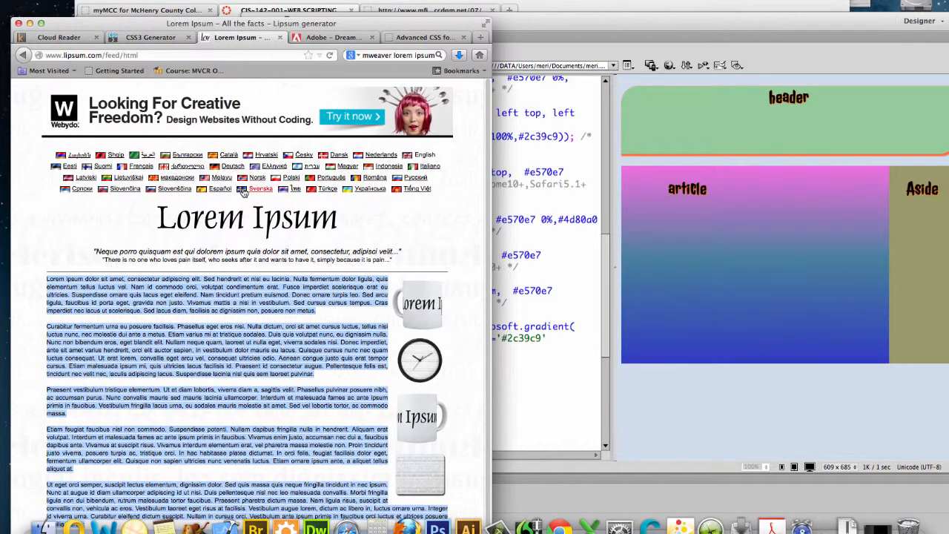
# Generate 2 paragraphs of lorem ipsum on Lipsum.com and select the generated text.
pyautogui.scroll(-3)
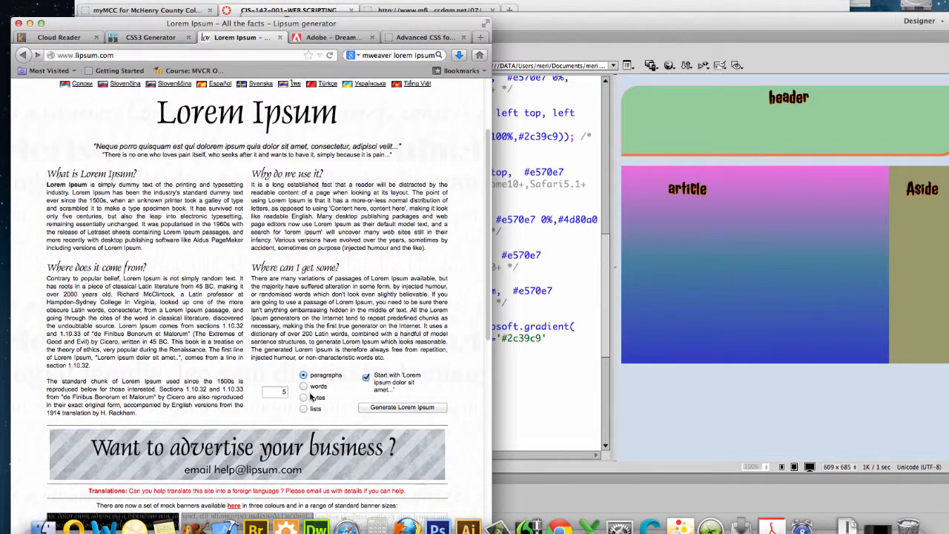
pyautogui.click(275, 391)
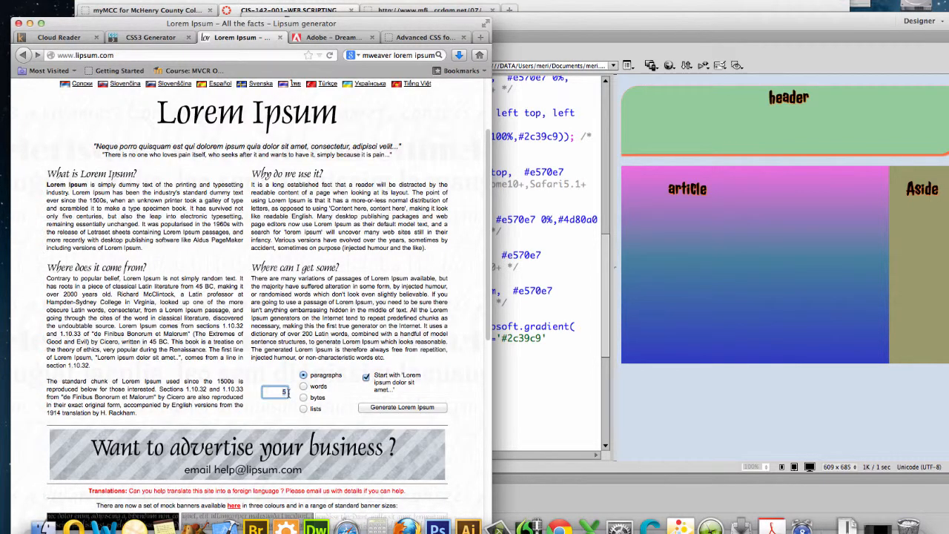
pyautogui.write('2')
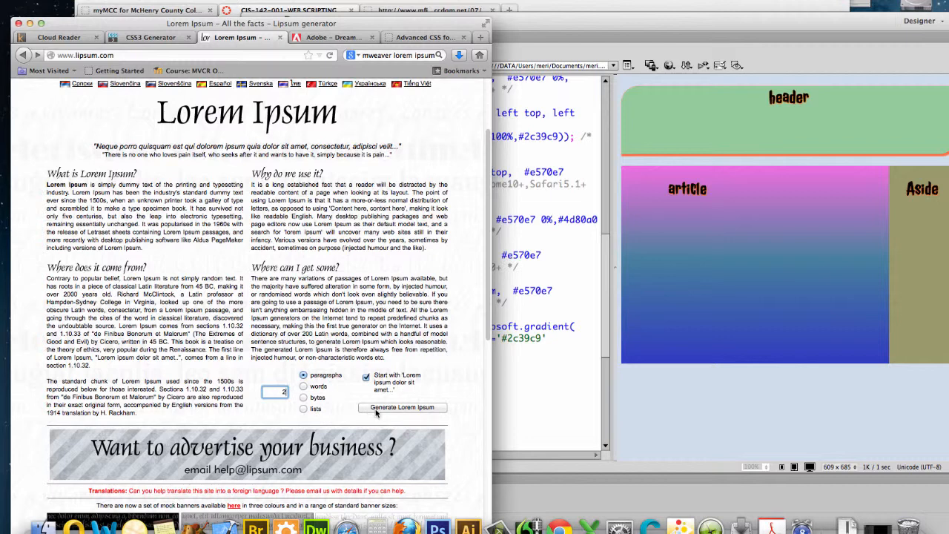
pyautogui.click(401, 406)
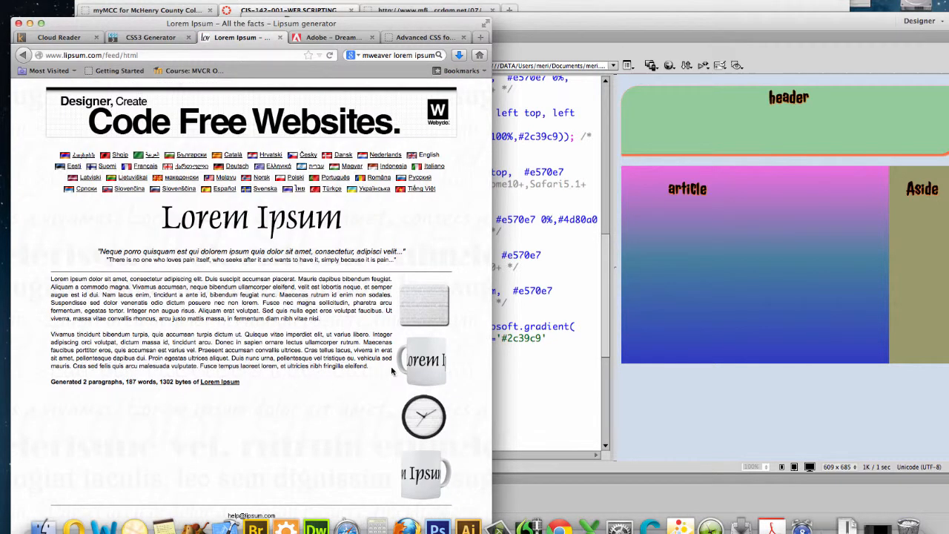
pyautogui.moveTo(50, 279); pyautogui.dragTo(368, 365)
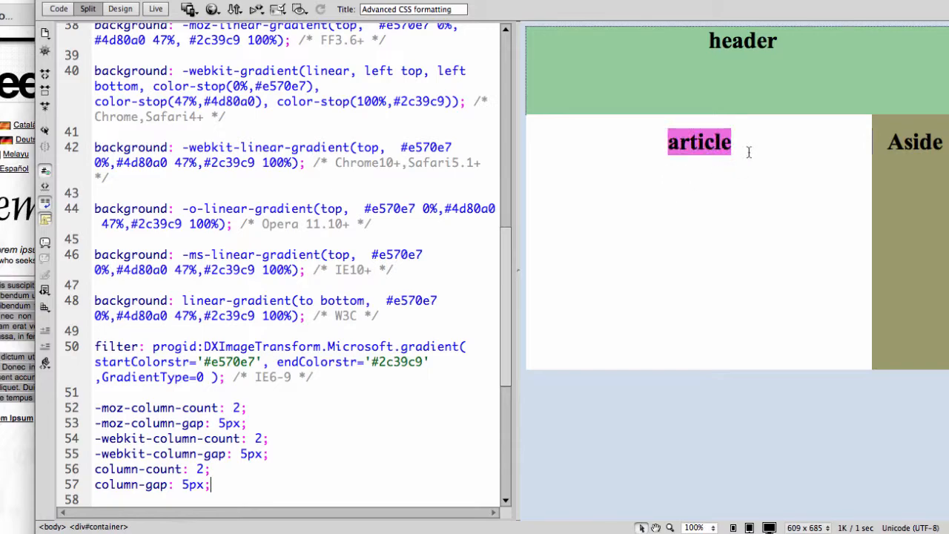
# Place the insertion point inside the article's paragraph in Design view.
pyautogui.click(698, 143)
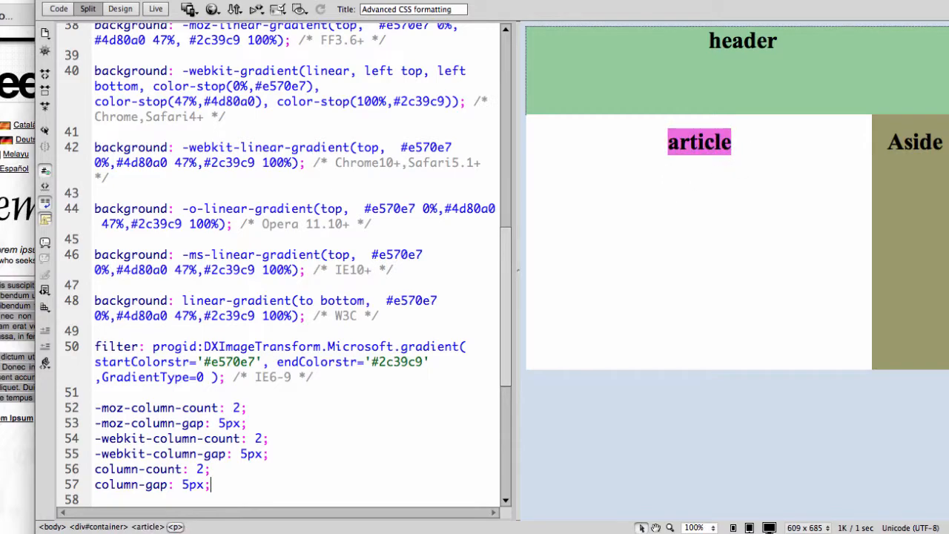